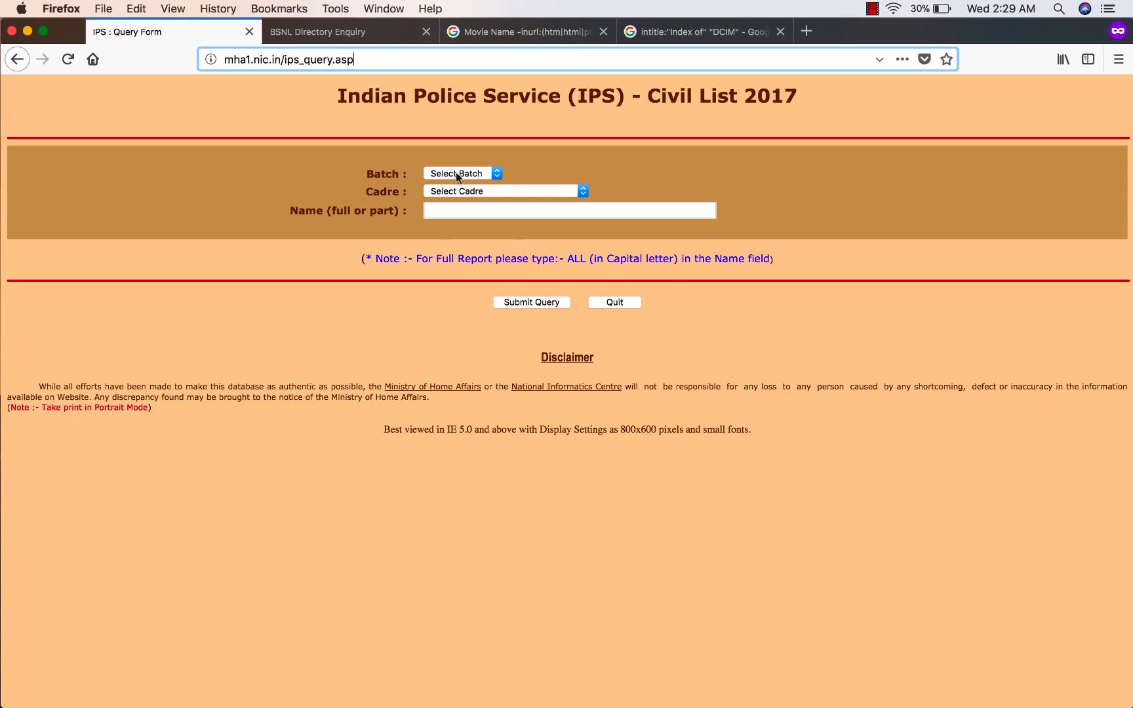
Search Google for 'sanjay agarwal ips batch' in a new tab
left_click(462, 172)
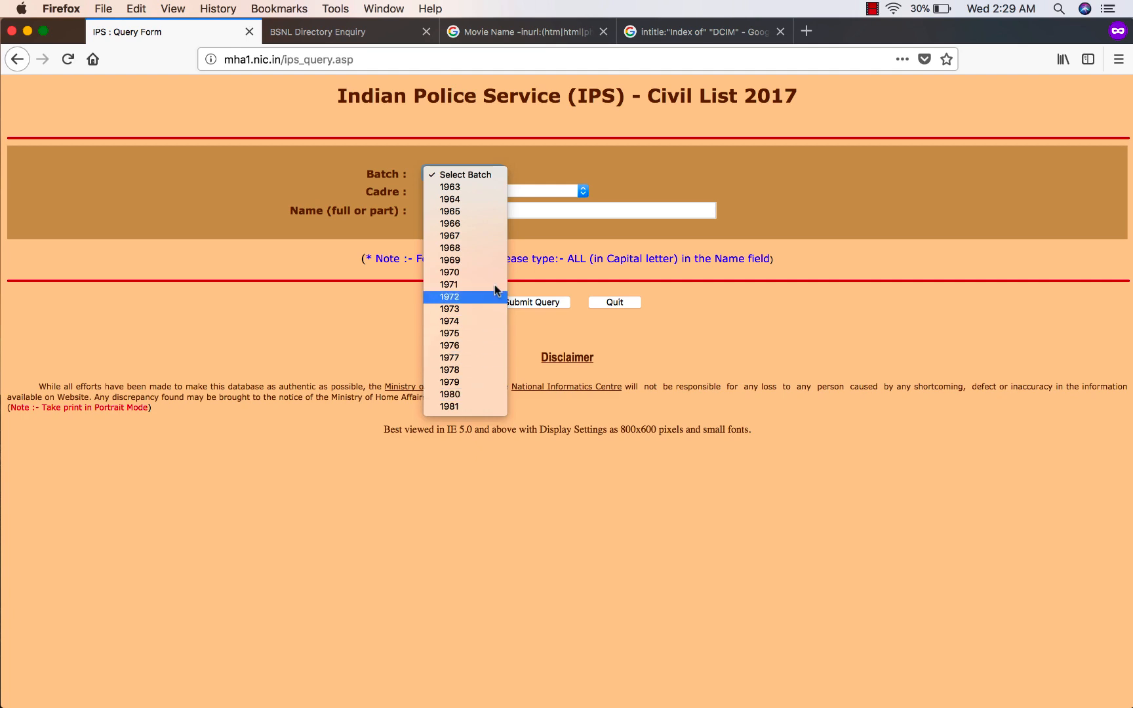
left_click(462, 173)
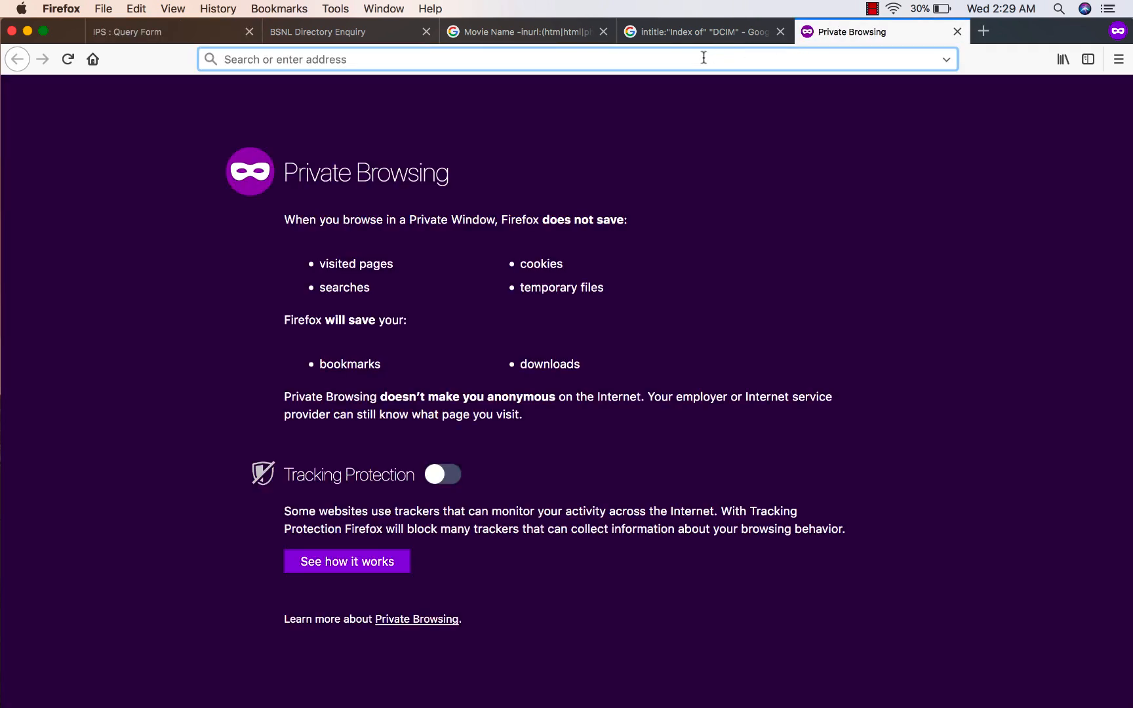
type("sanja")
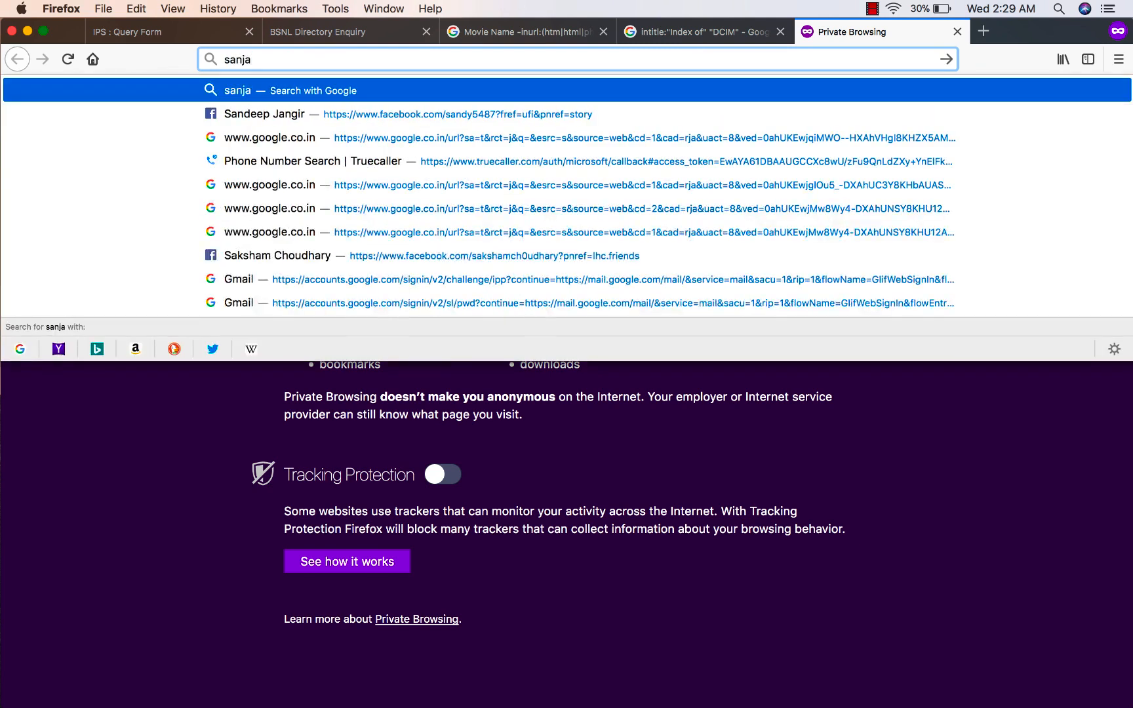
type("y ag")
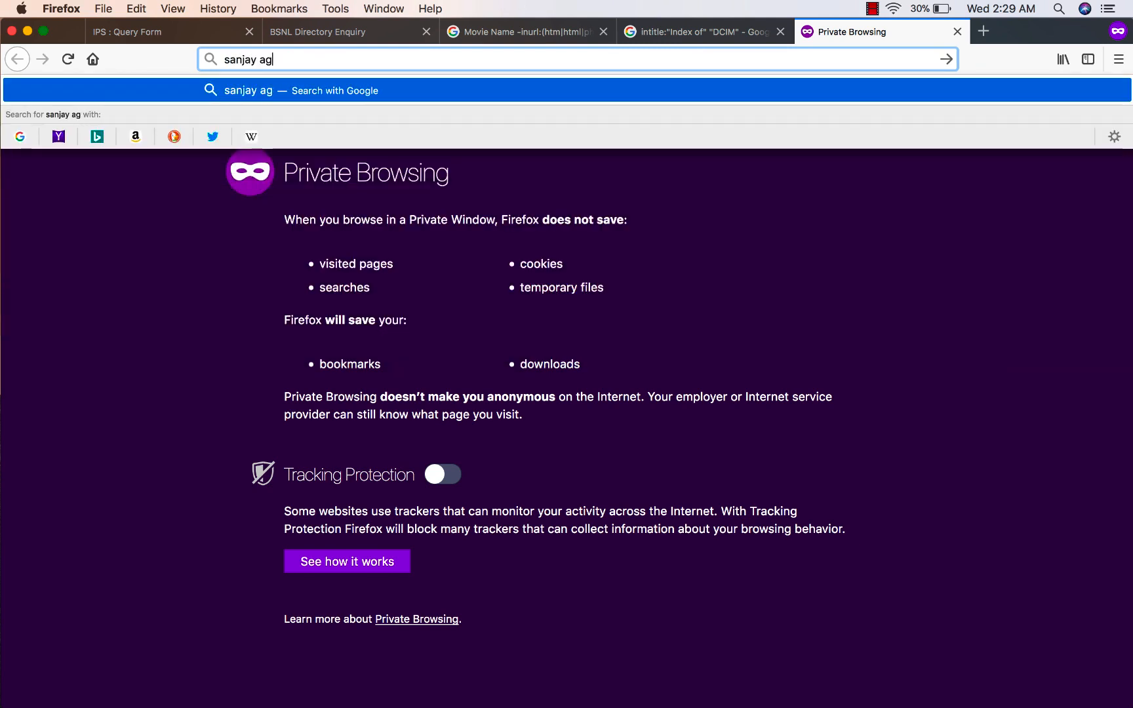
type("arwal")
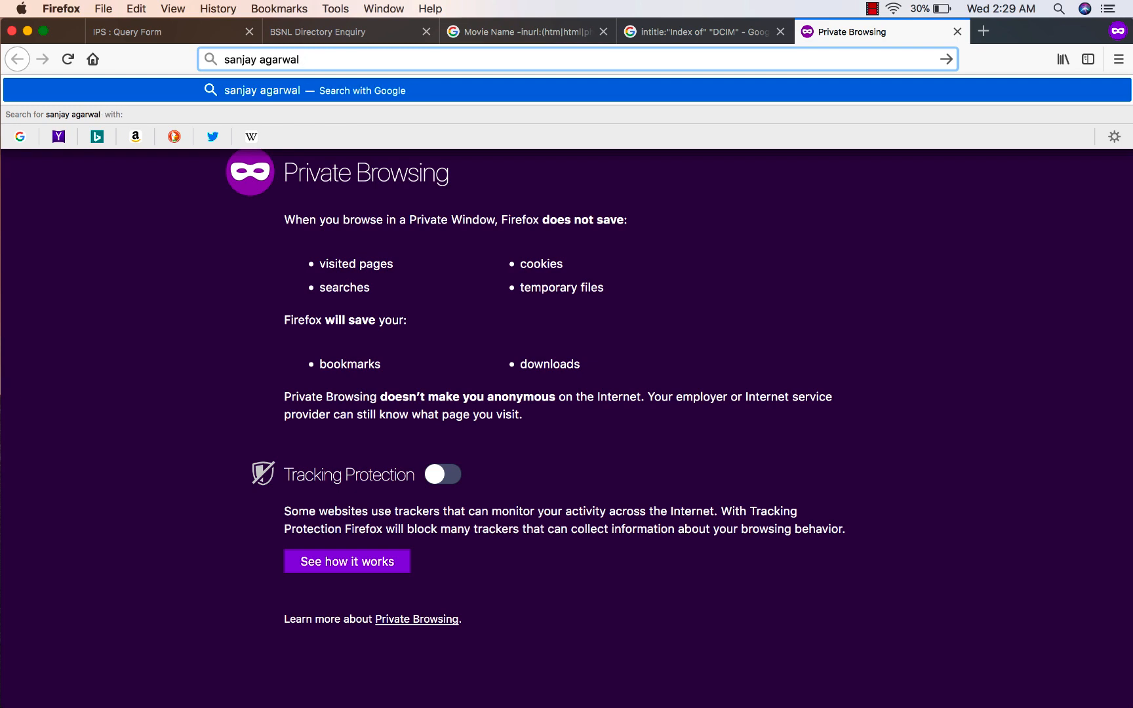
type("ips bat")
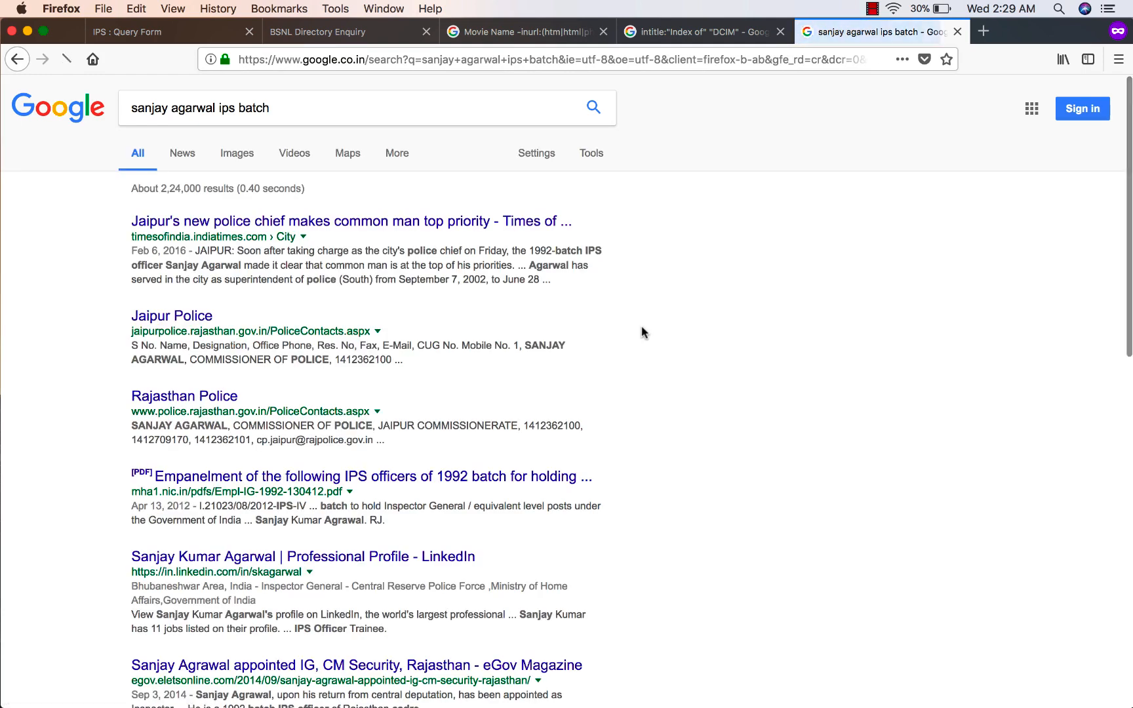
Scan the results to find the one naming him a 1992 batch Rajasthan cadre IPS officer
scroll("up", 3)
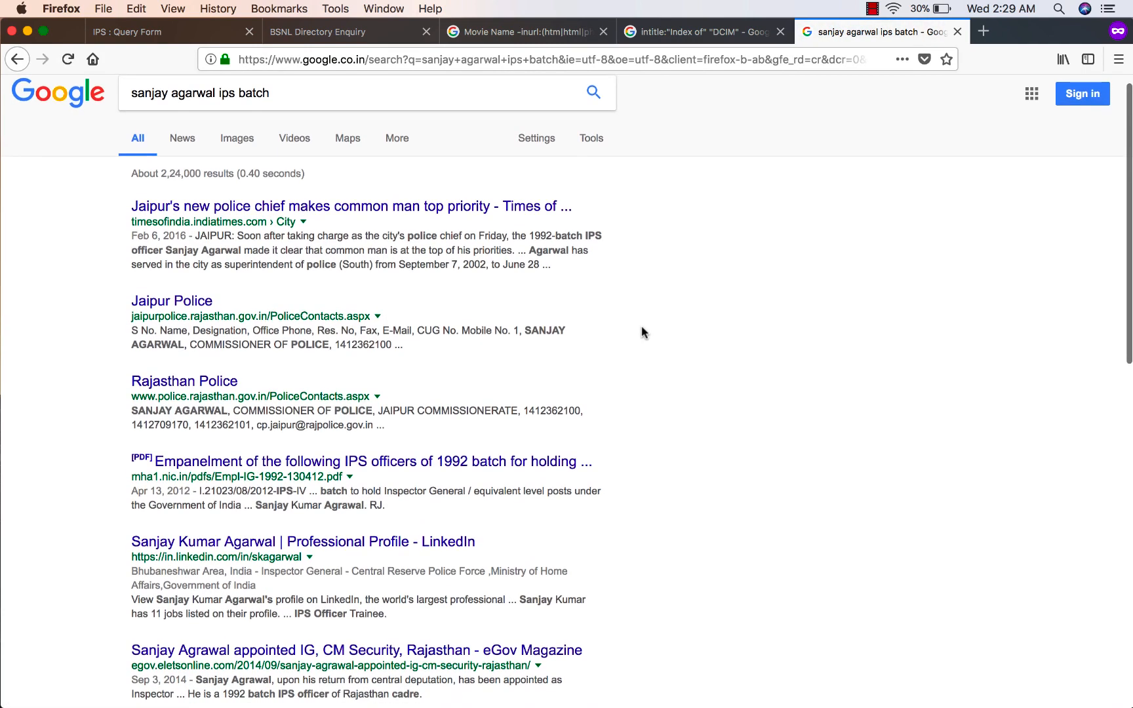
scroll("down", 3)
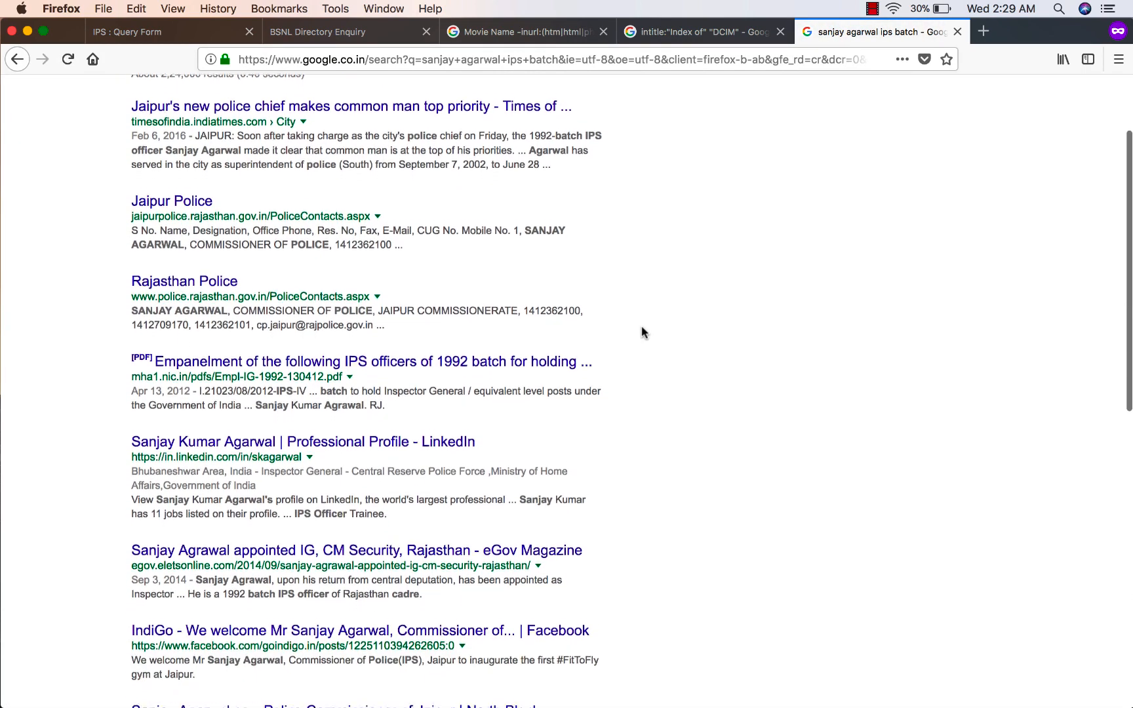
scroll("down", 3)
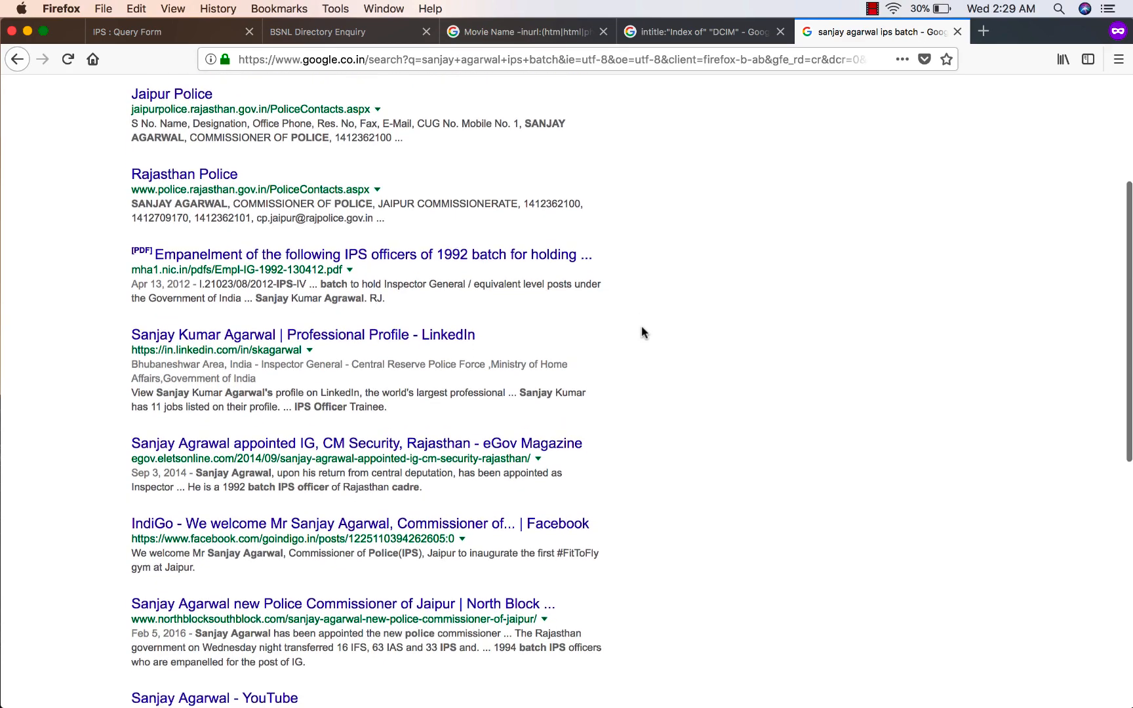
scroll("down", 3)
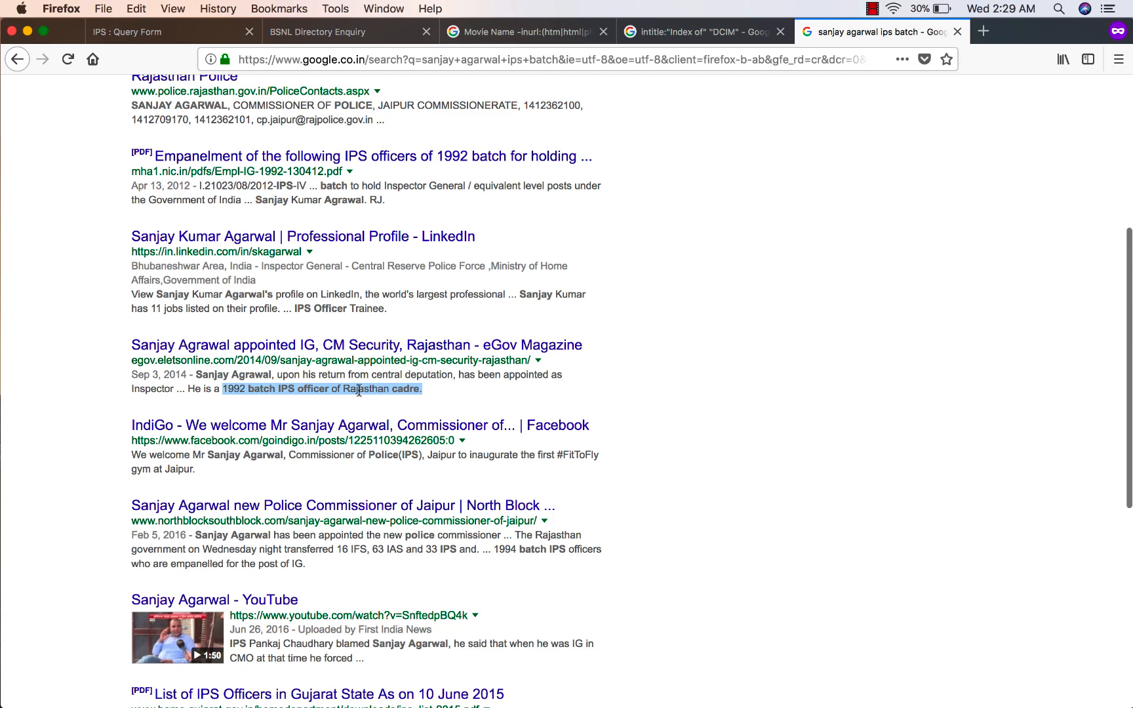
mouse_move(381, 402)
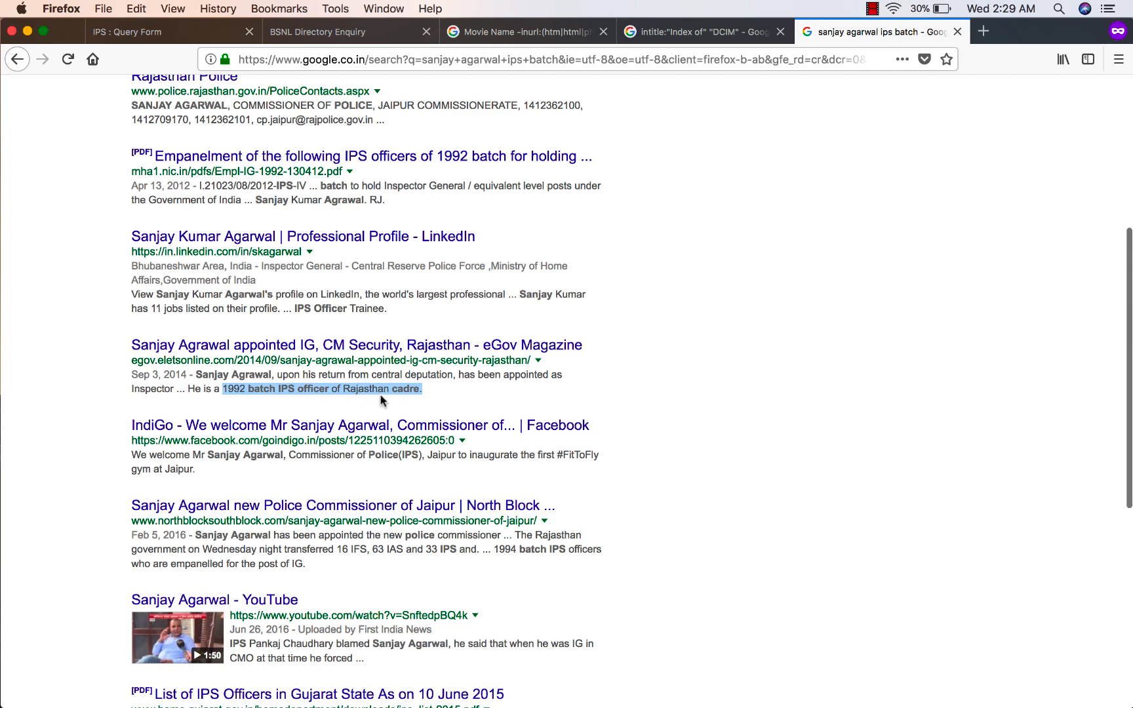
scroll("up", 3)
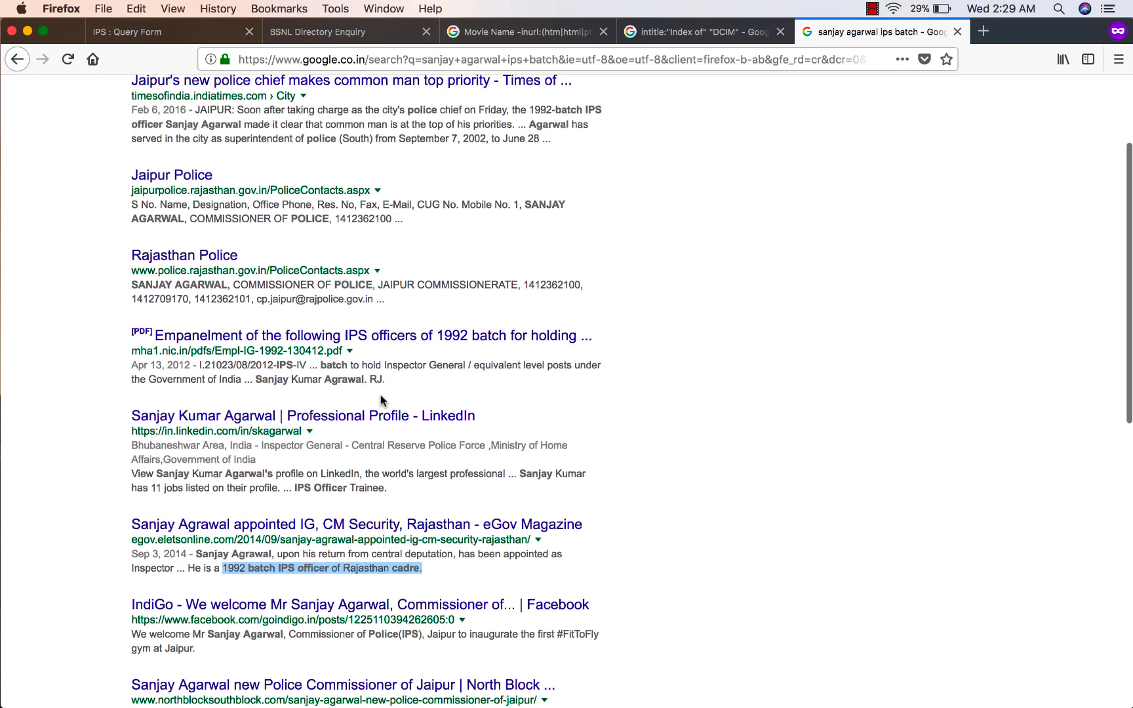
Return to the IPS query form and set batch 1988 with Rajasthan cadre
left_click(126, 31)
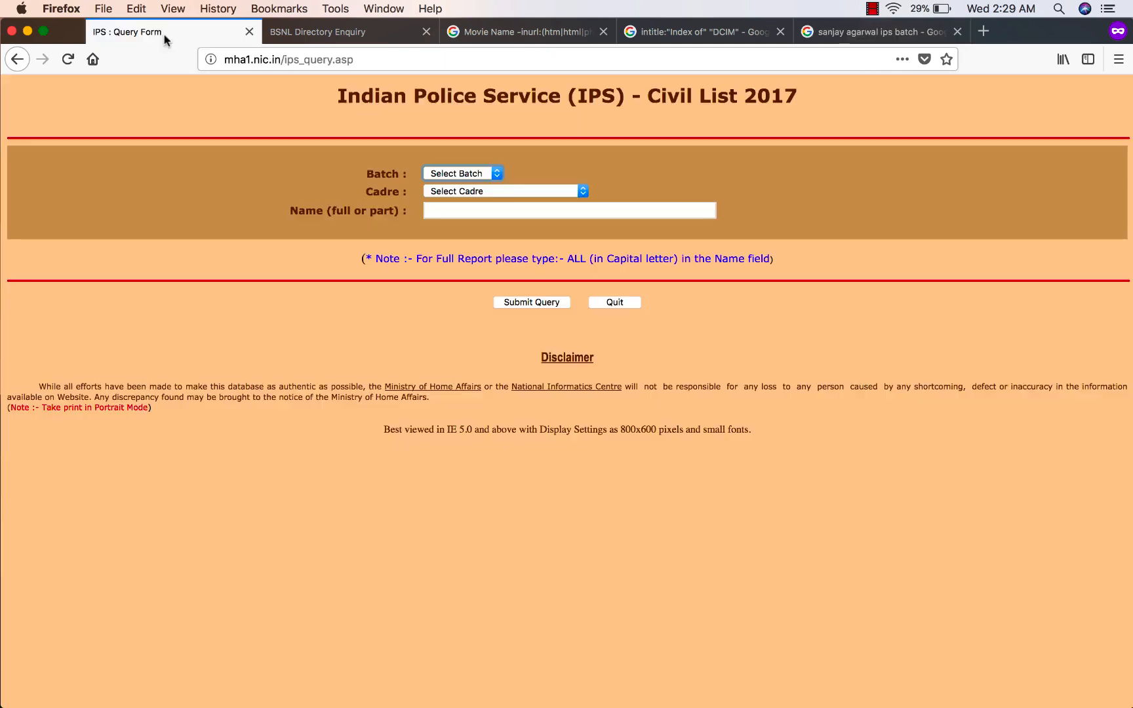
mouse_move(463, 173)
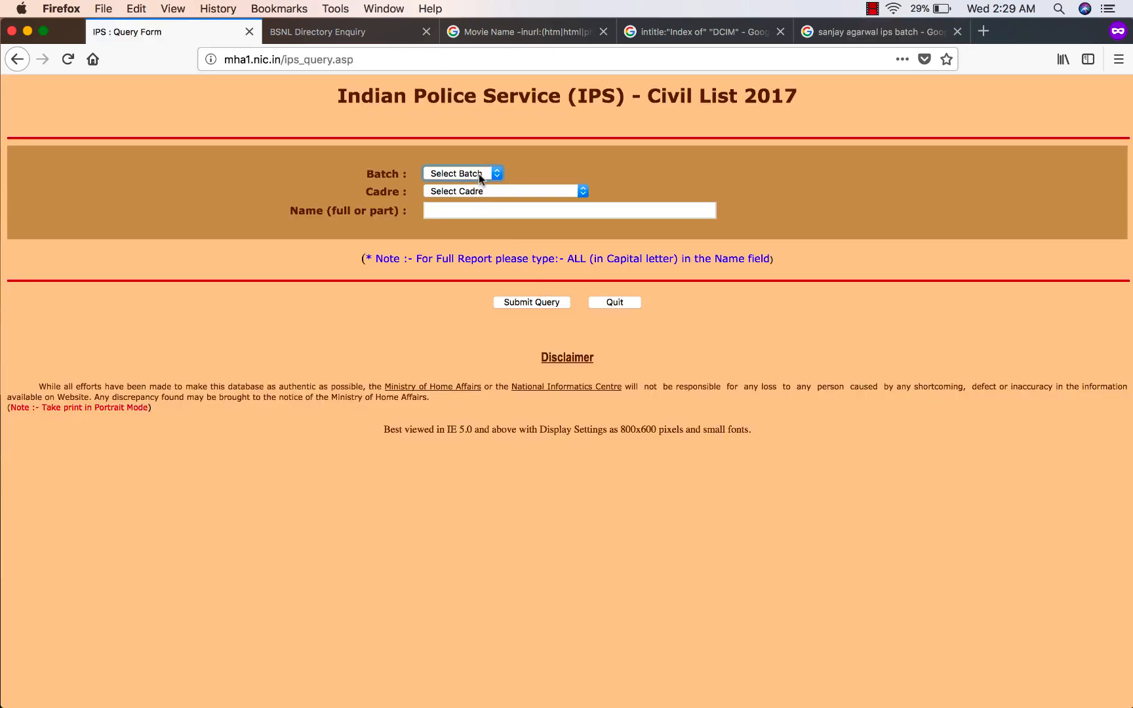
mouse_move(524, 170)
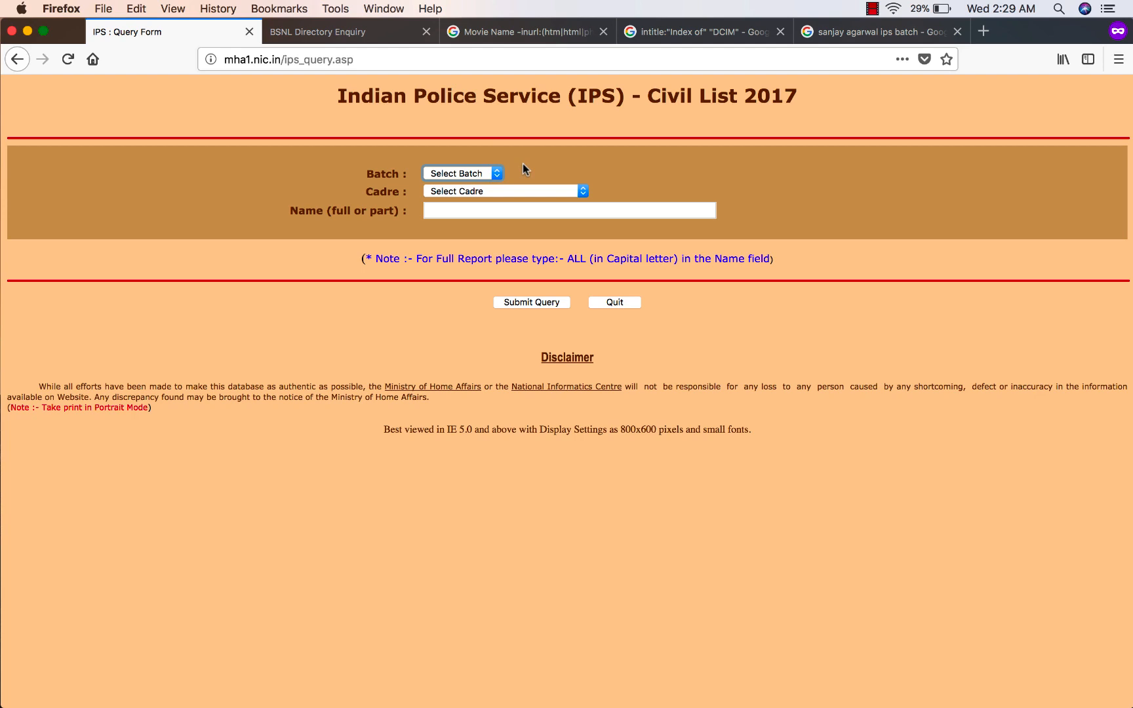
mouse_move(507, 175)
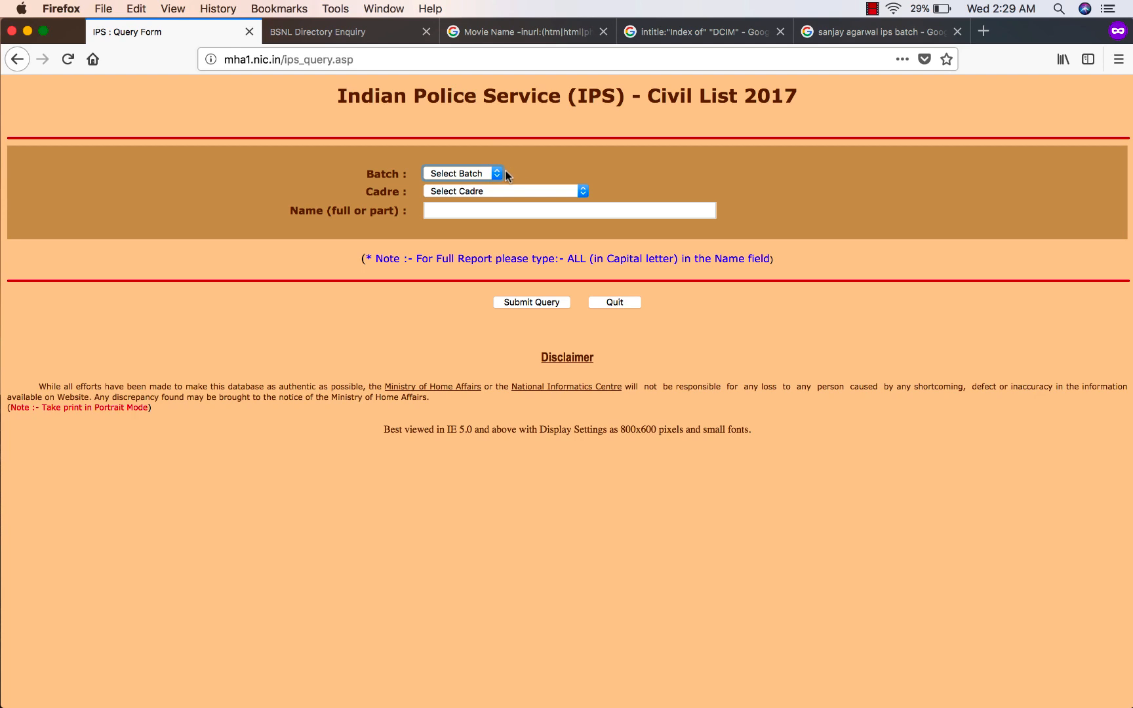
left_click(461, 173)
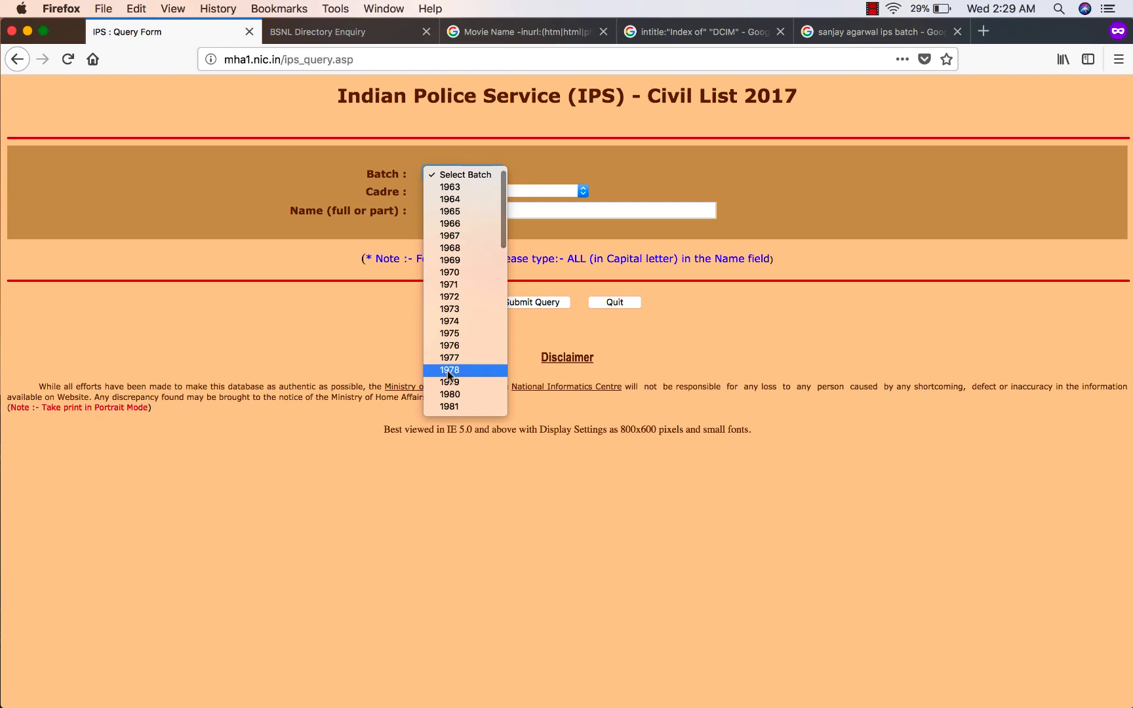
scroll("down", 3)
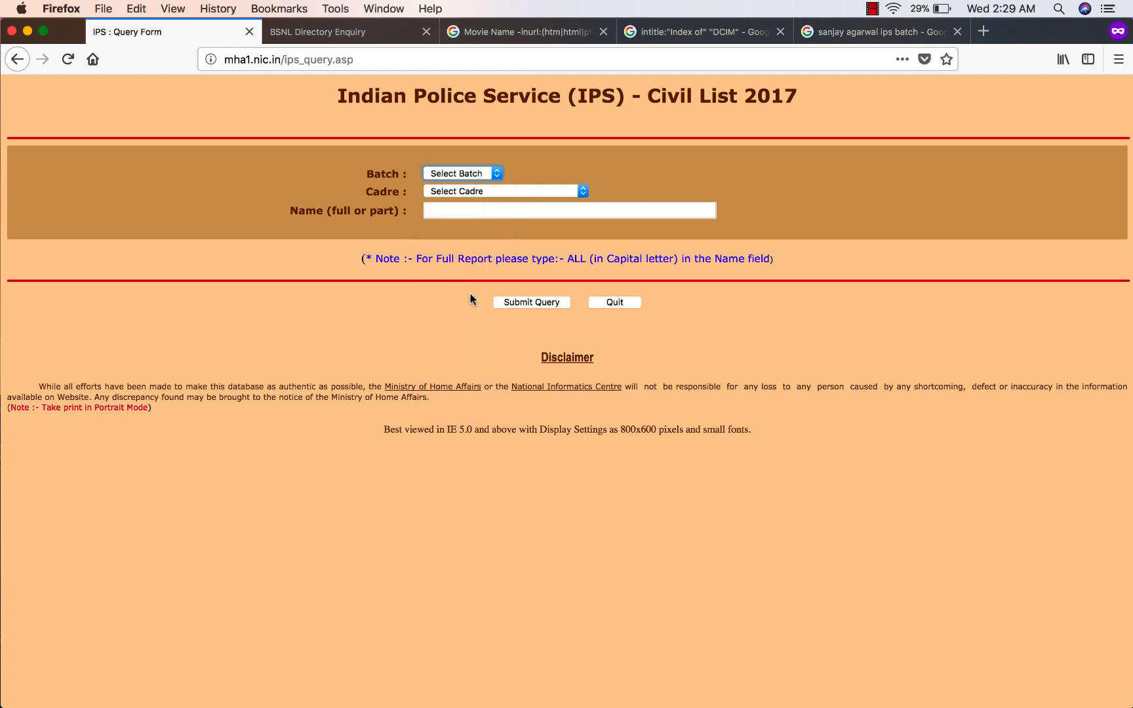
left_click(506, 191)
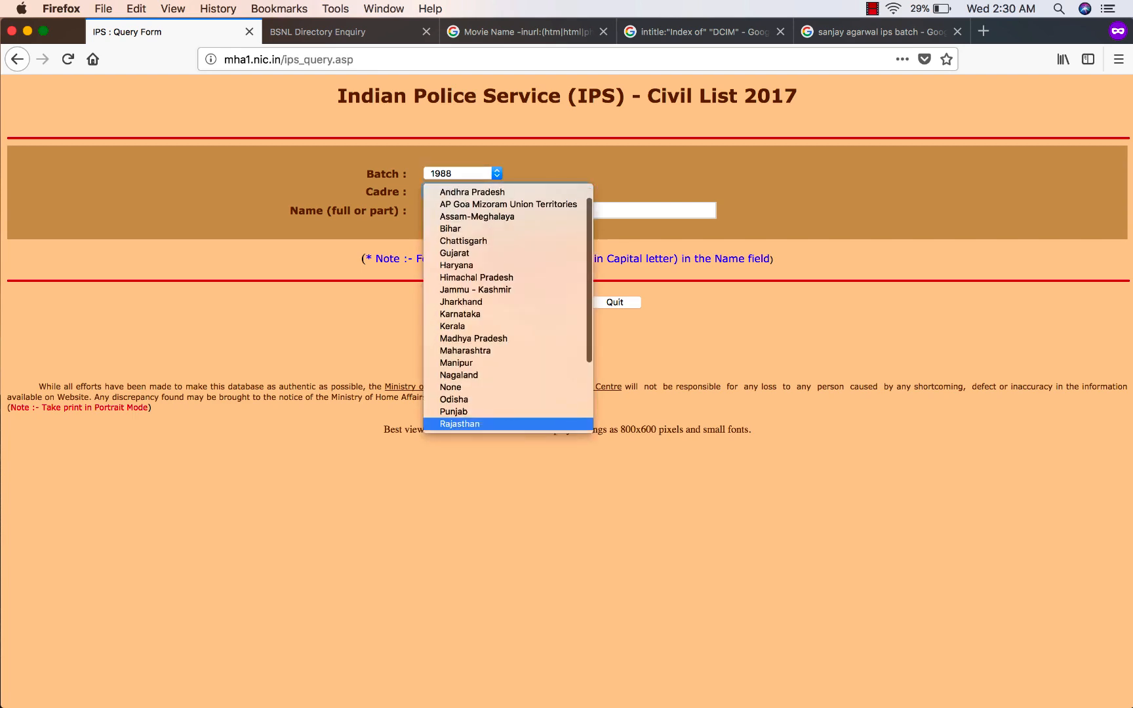
left_click(459, 424)
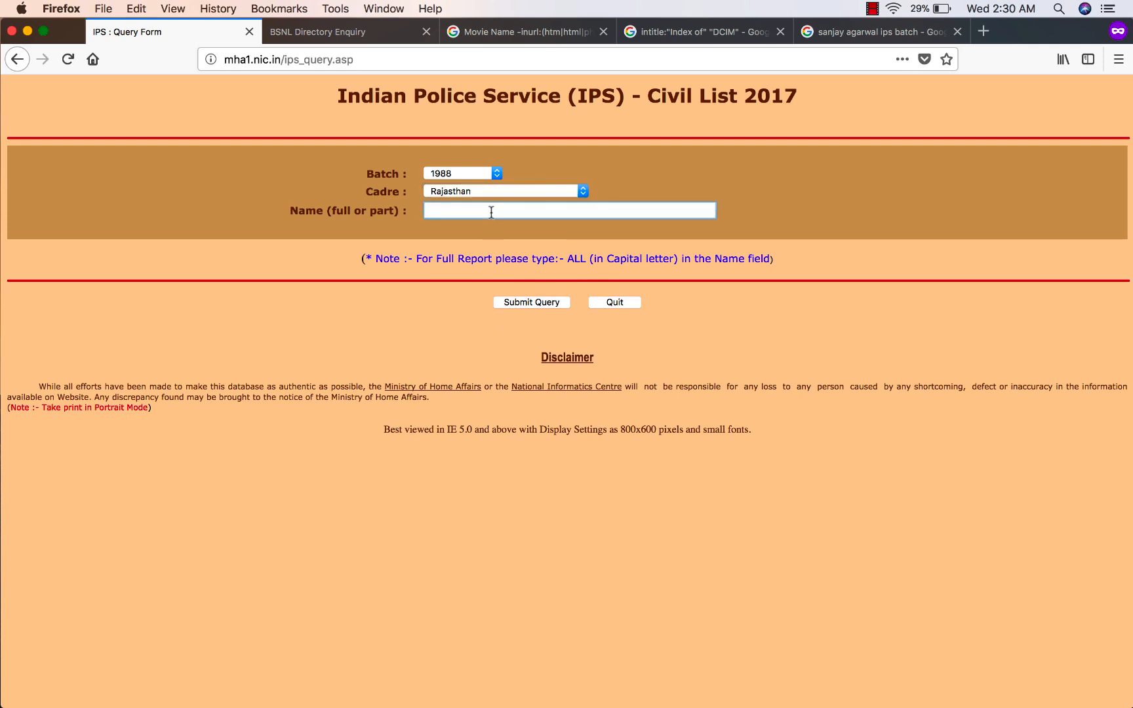
type("Pan")
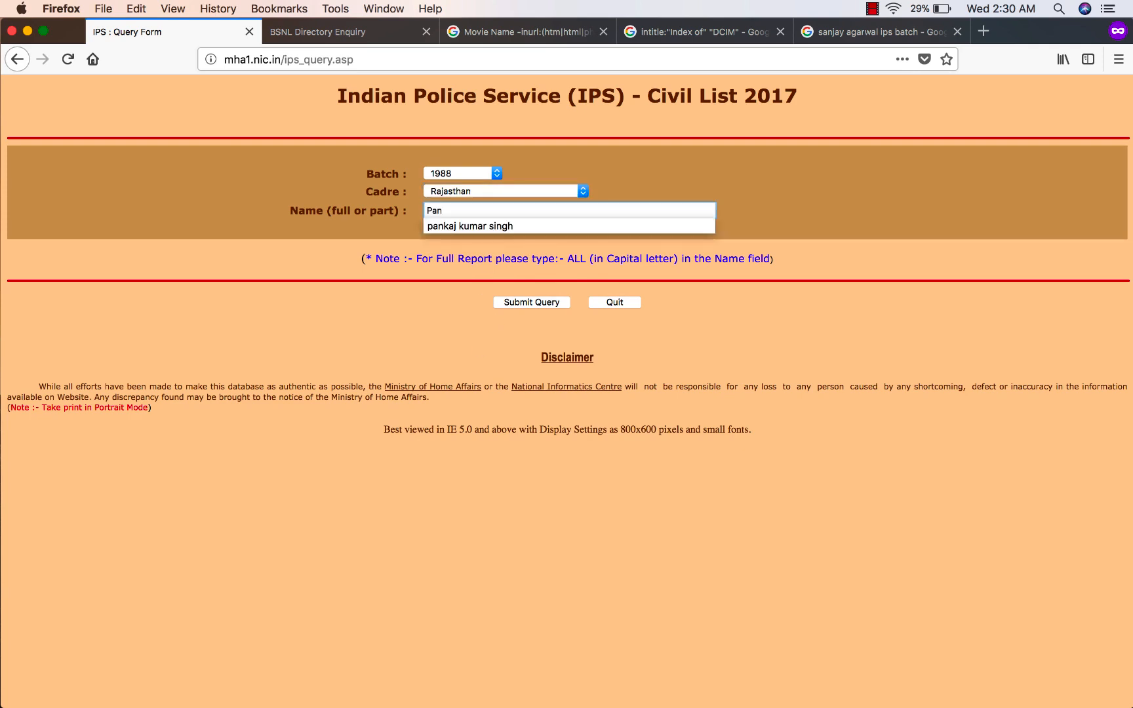
mouse_move(490, 226)
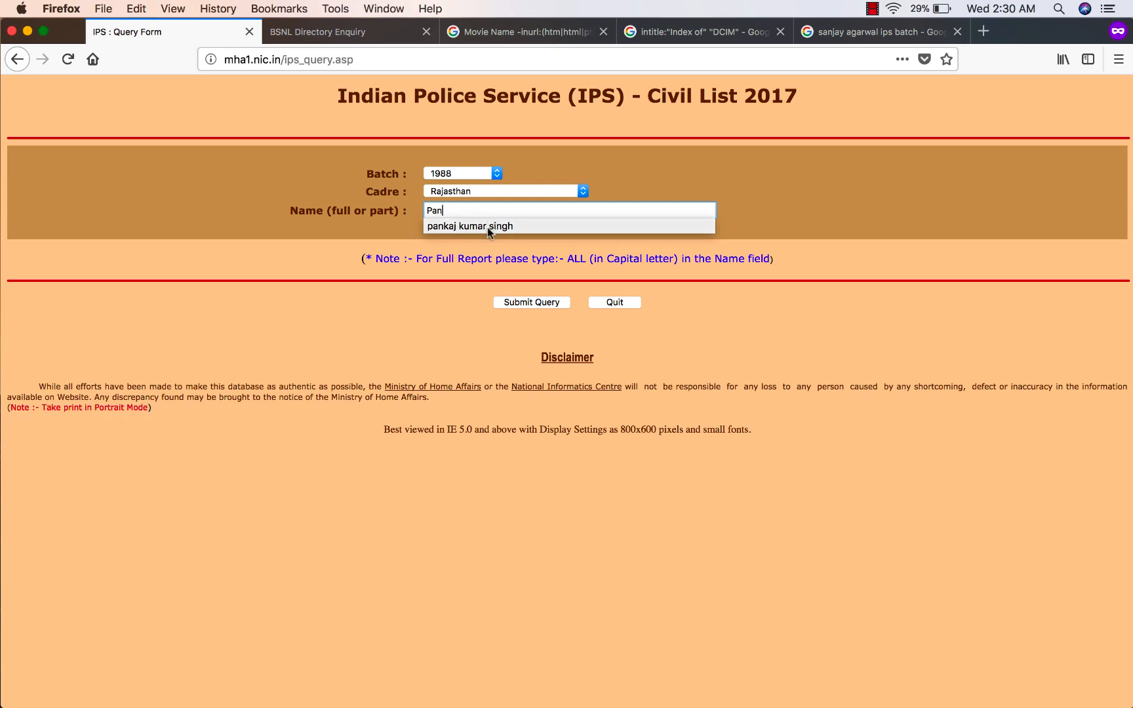
left_click(470, 226)
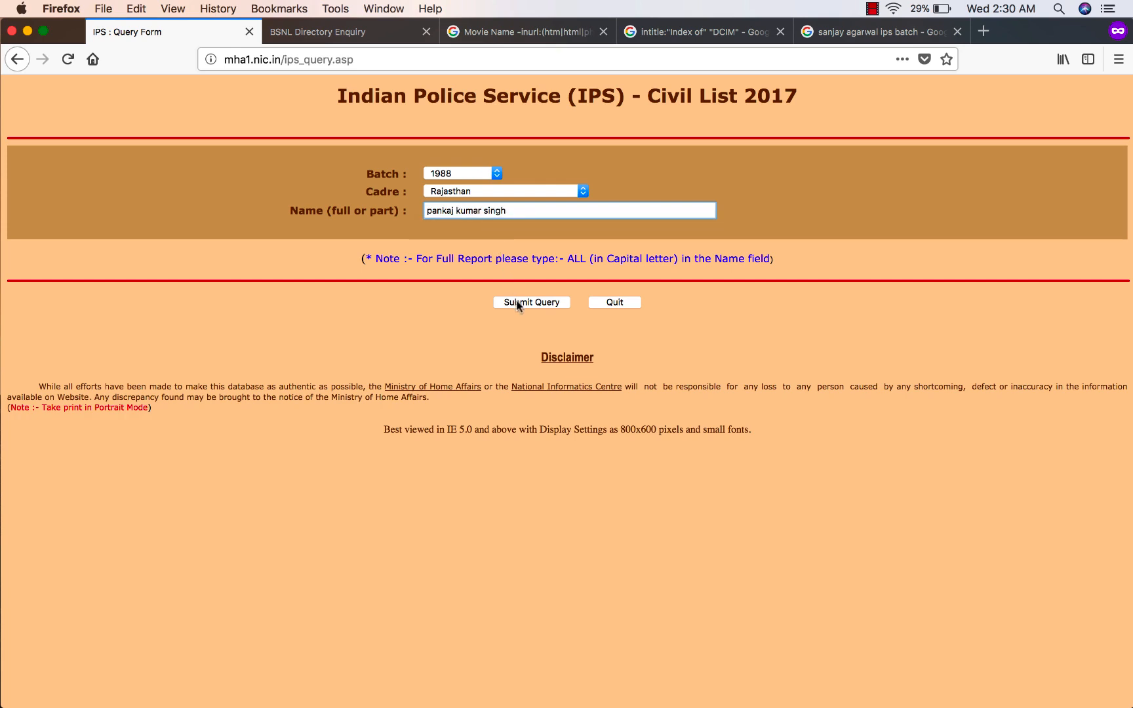
Submit the query, highlight the officer's name, qualifications, appointment date and present post, then close the results
left_click(531, 303)
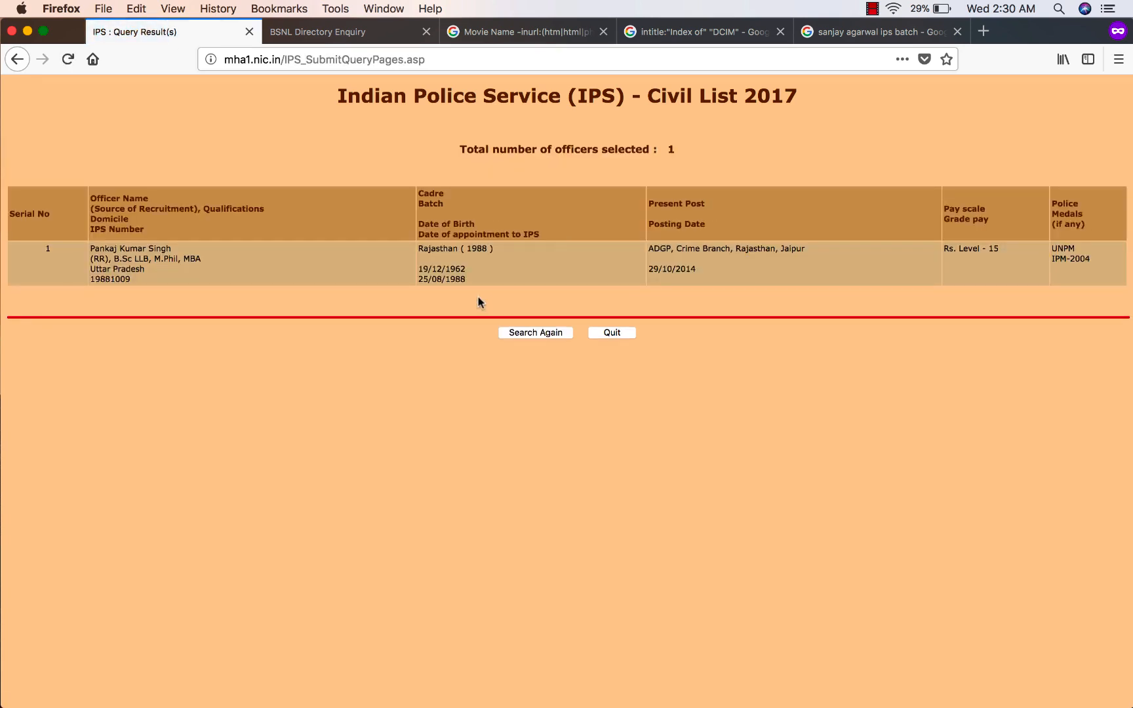
mouse_move(129, 249)
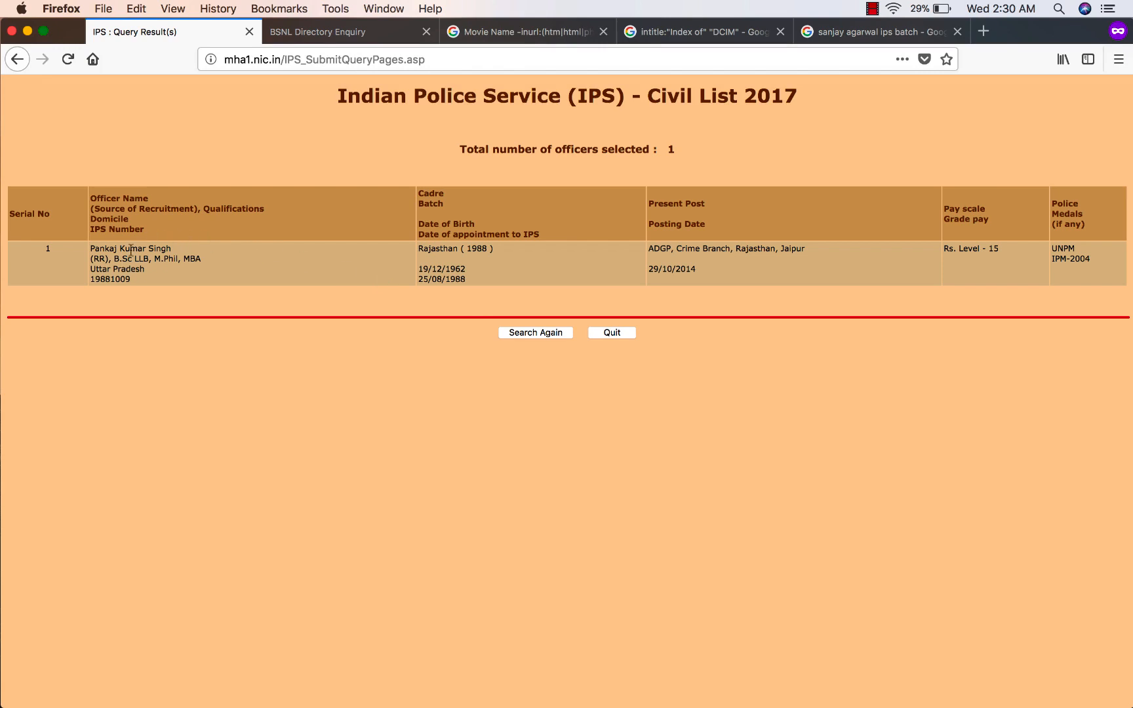
double_click(129, 248)
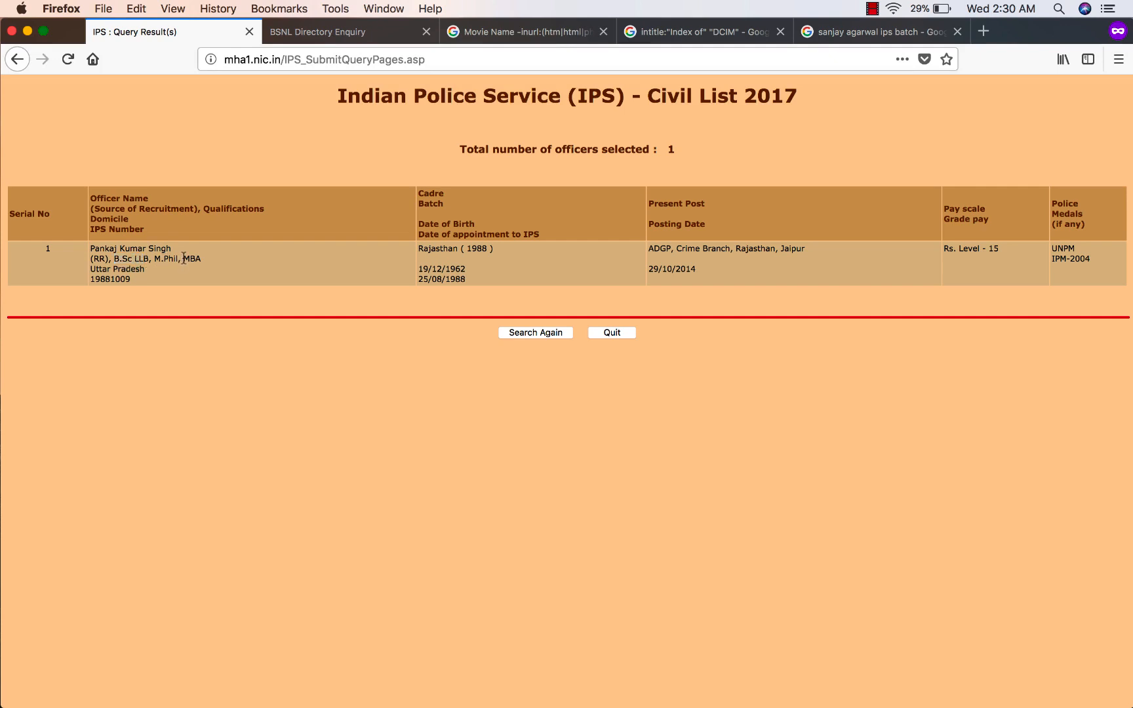
double_click(128, 269)
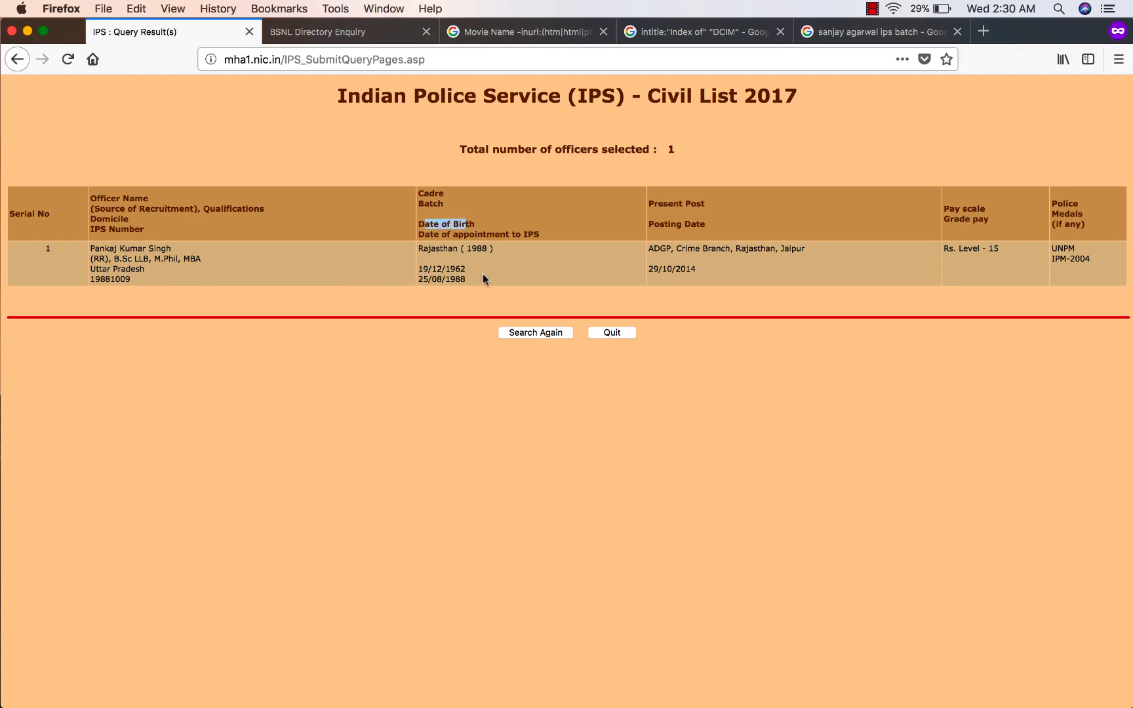
double_click(441, 269)
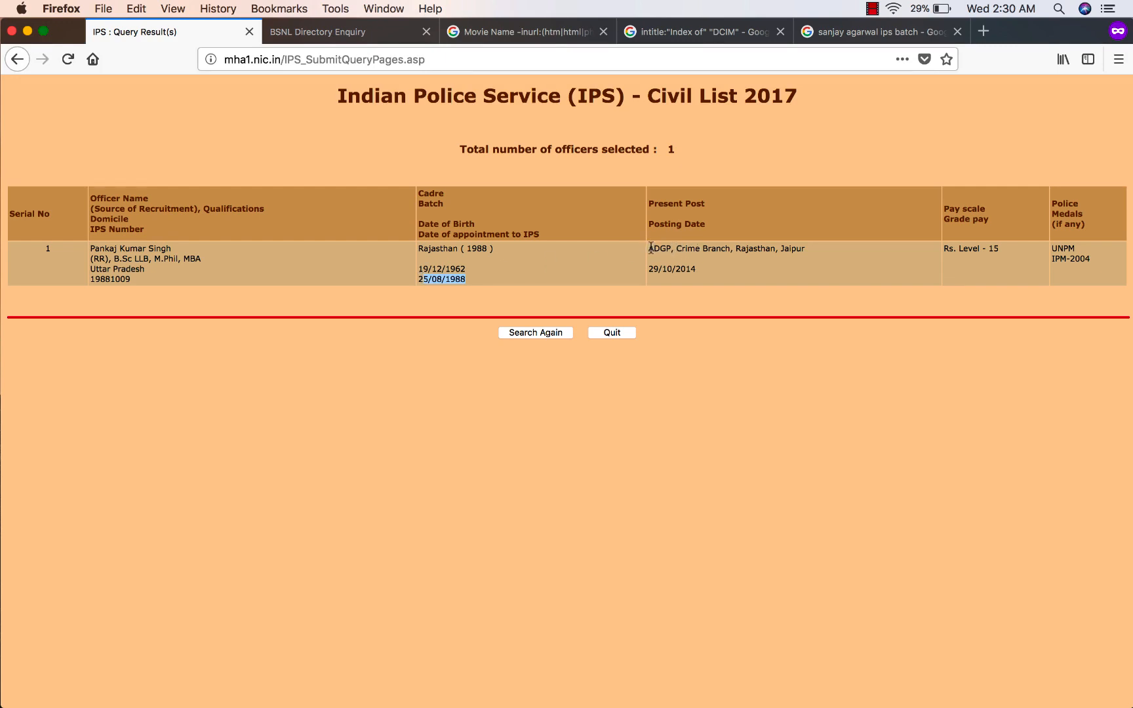
double_click(658, 249)
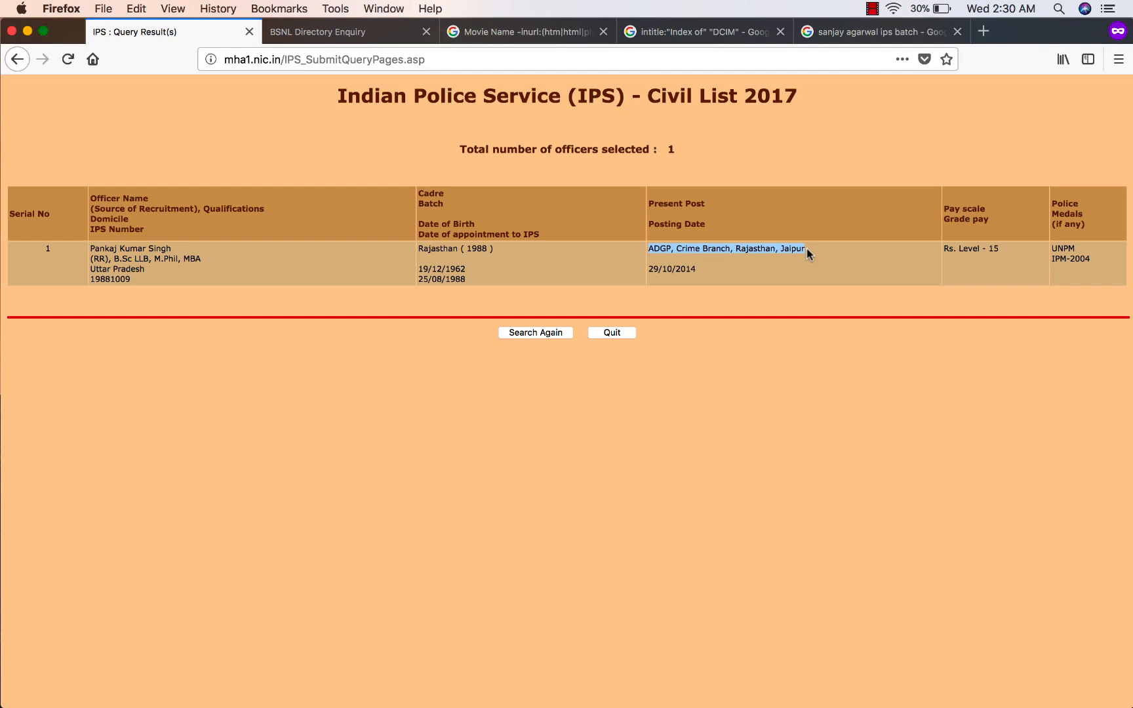
left_click(316, 32)
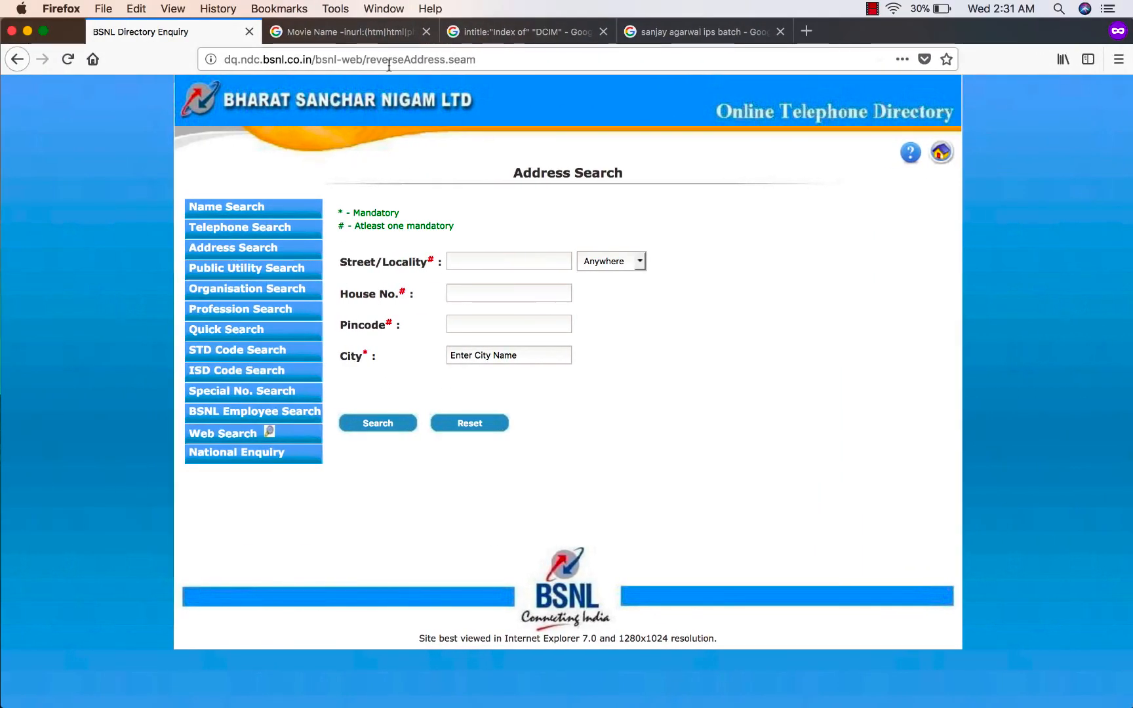
Switch the BSNL directory from Address Search to the Name Search form
left_click(508, 261)
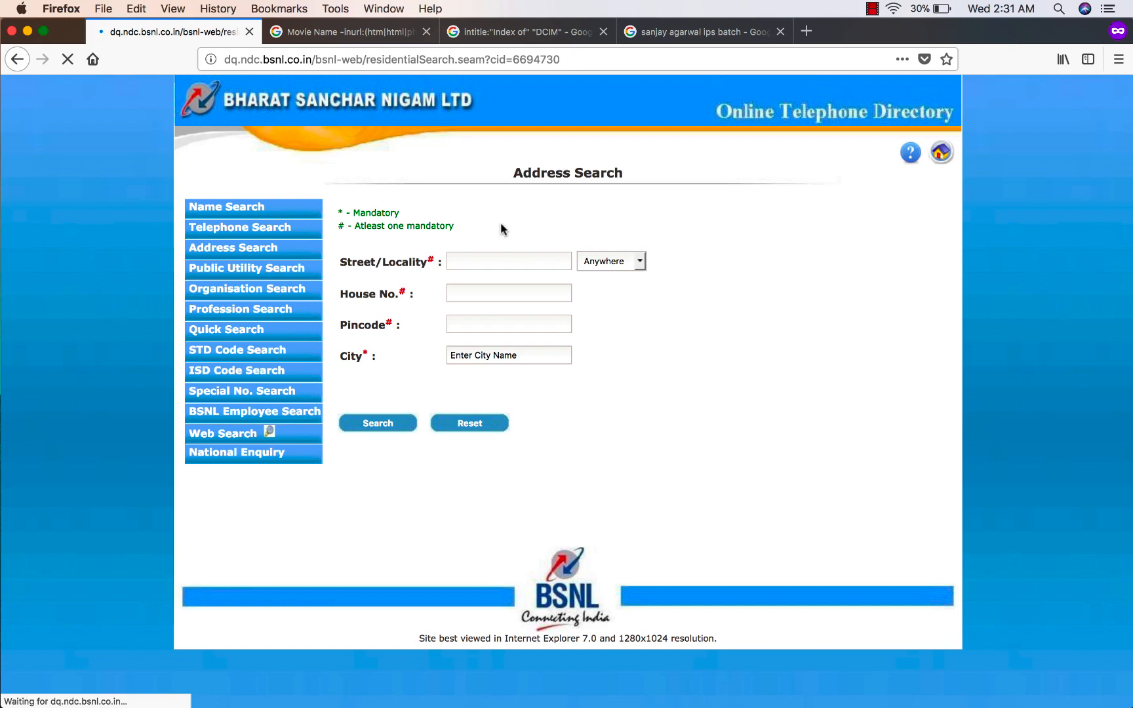
left_click(226, 207)
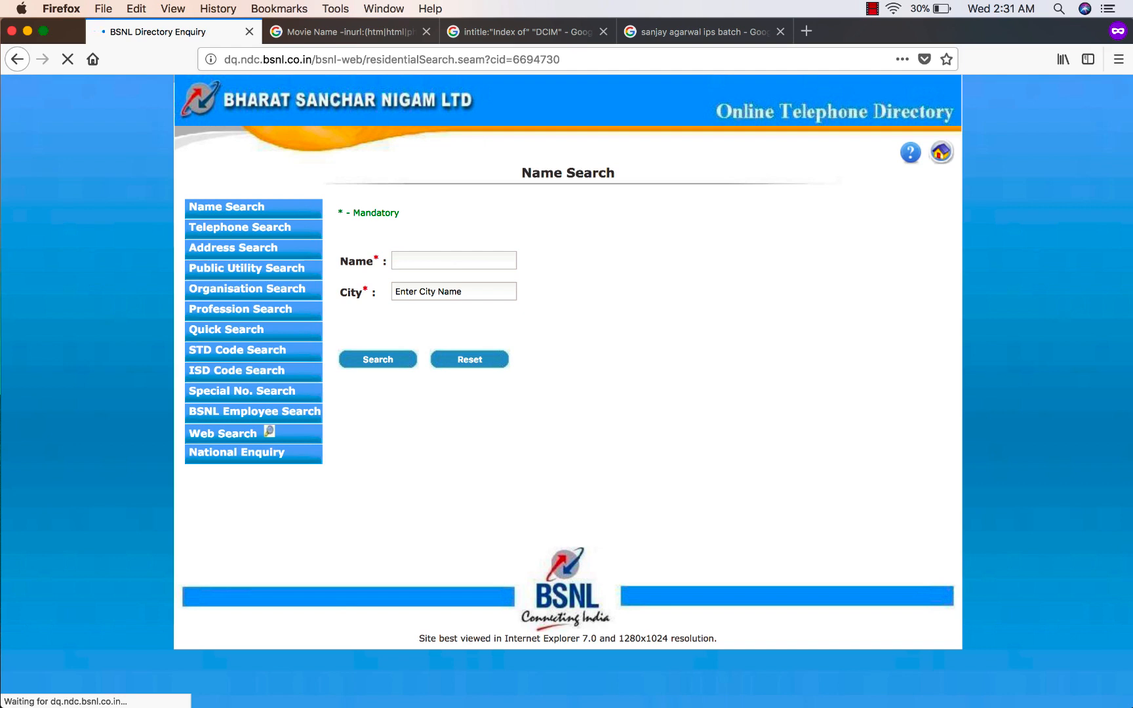
Fill name 'Rahul' and city JAIPUR from the suggestions, trimming the extra city letter
type("Rahul")
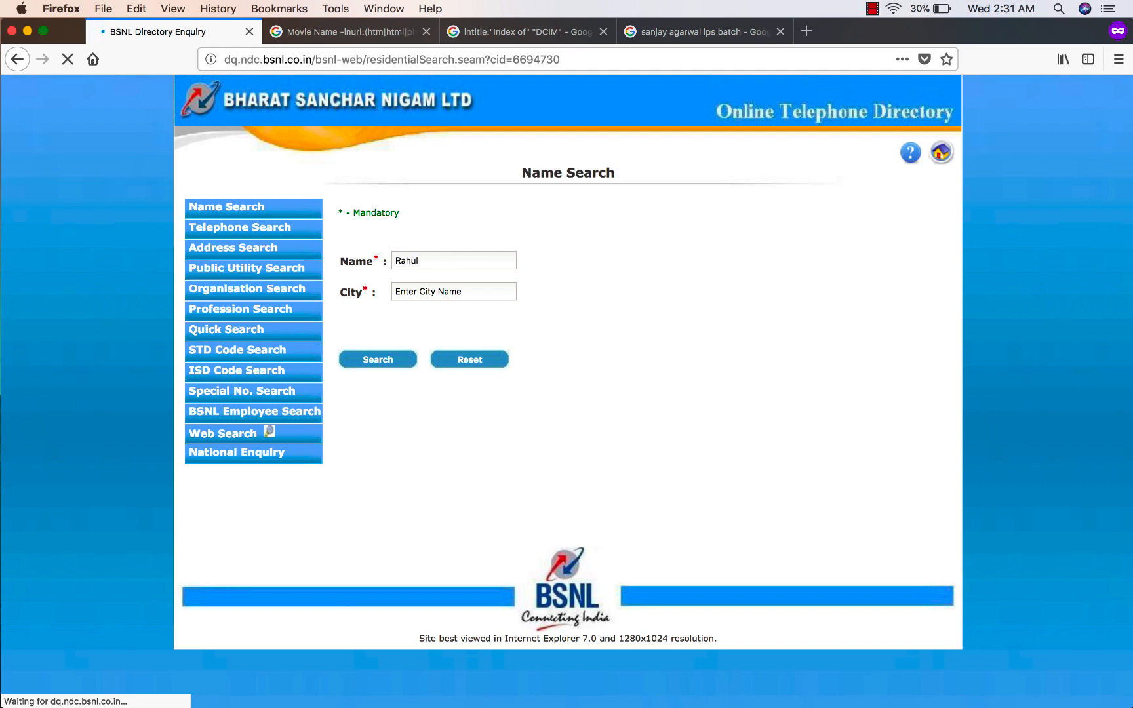
left_click(454, 292)
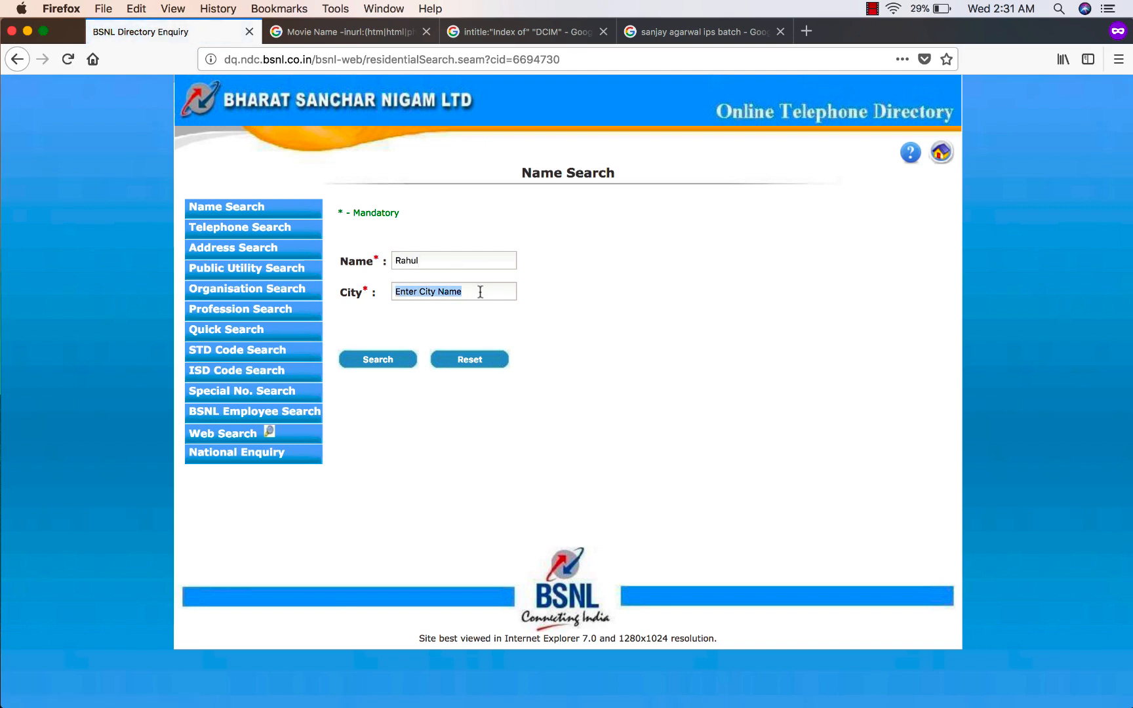
type("jaip")
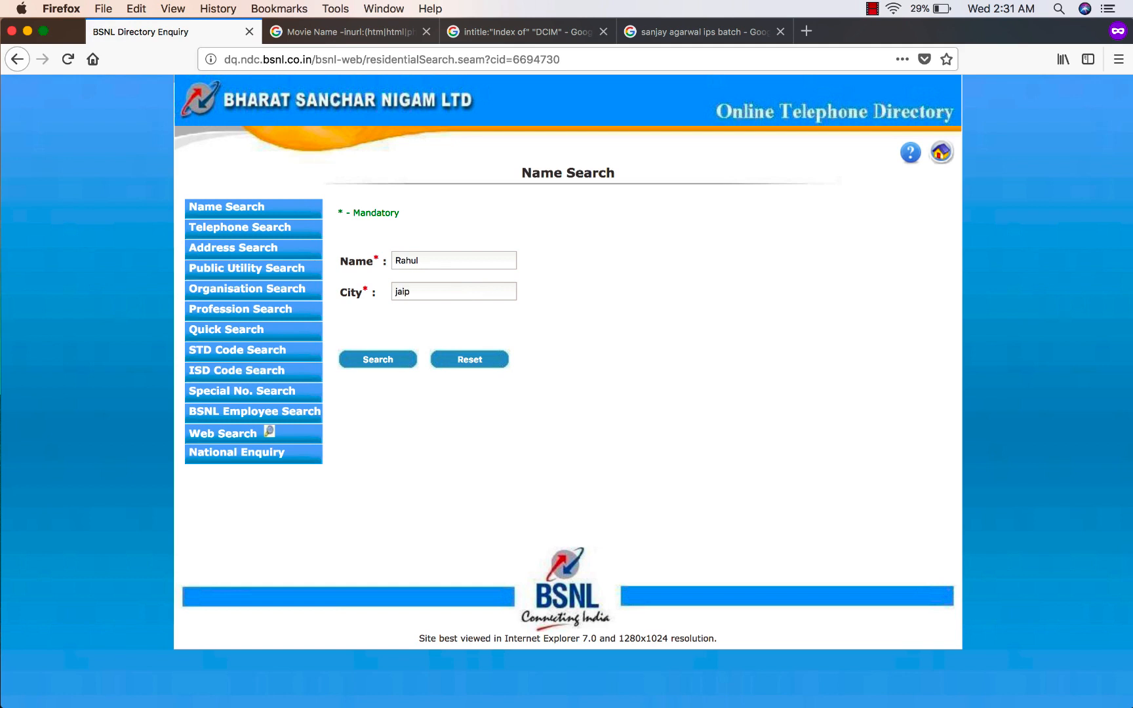
type("ur")
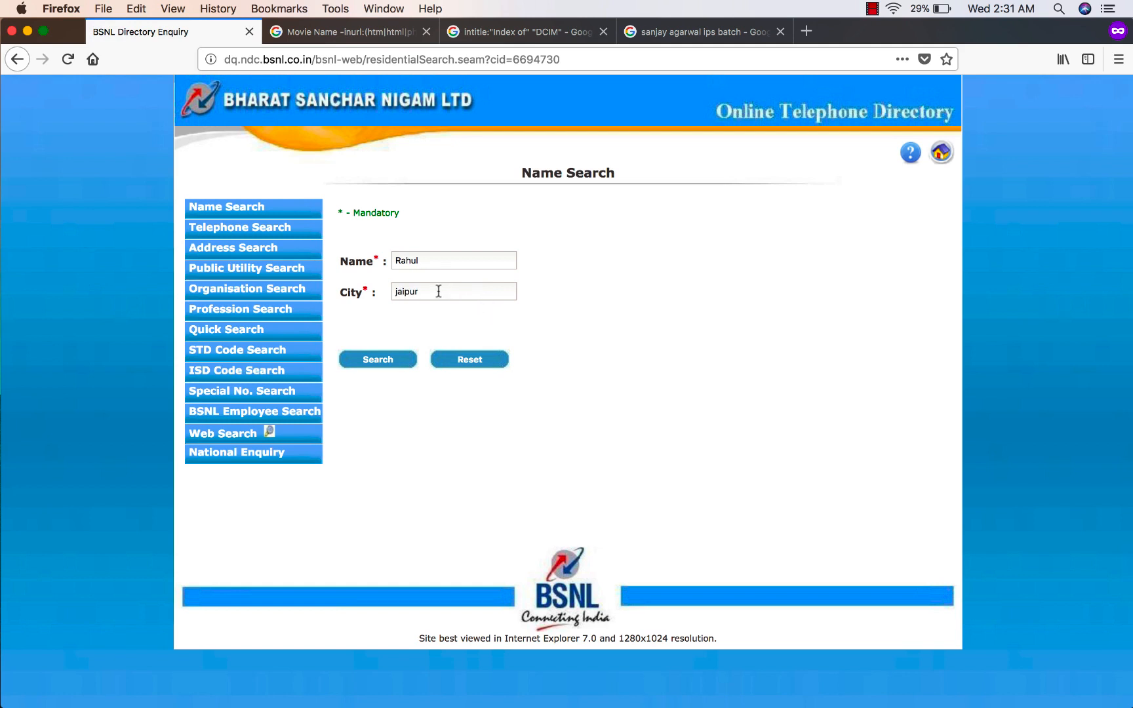
mouse_move(403, 350)
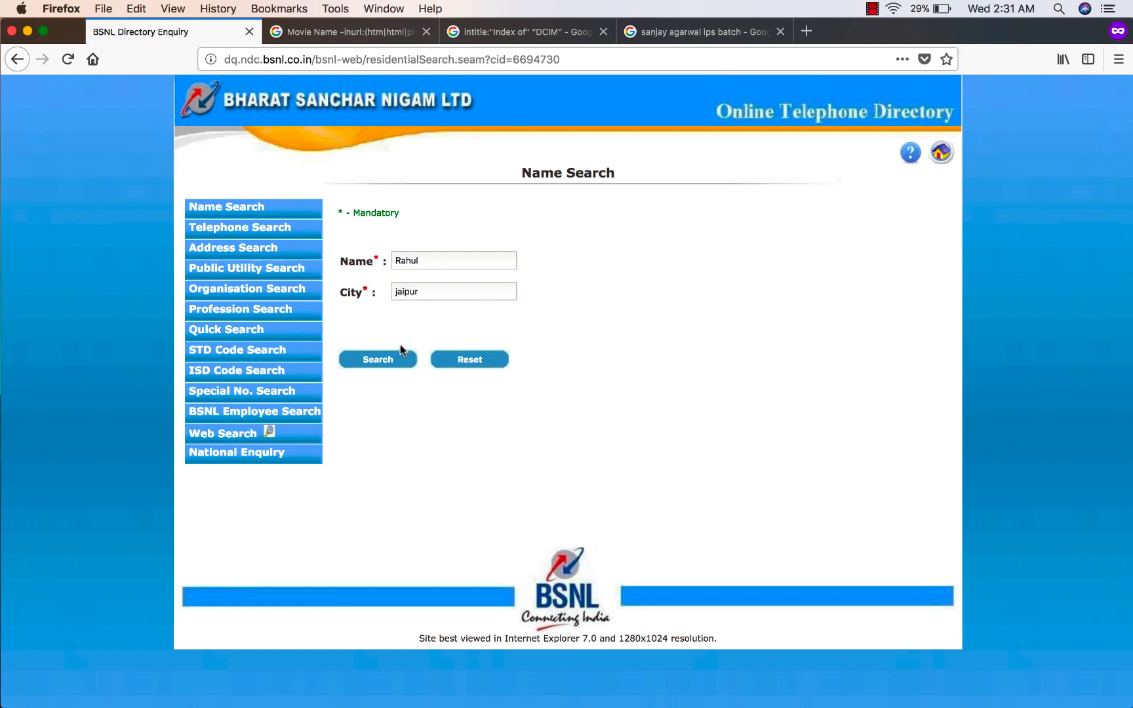
left_click(454, 291)
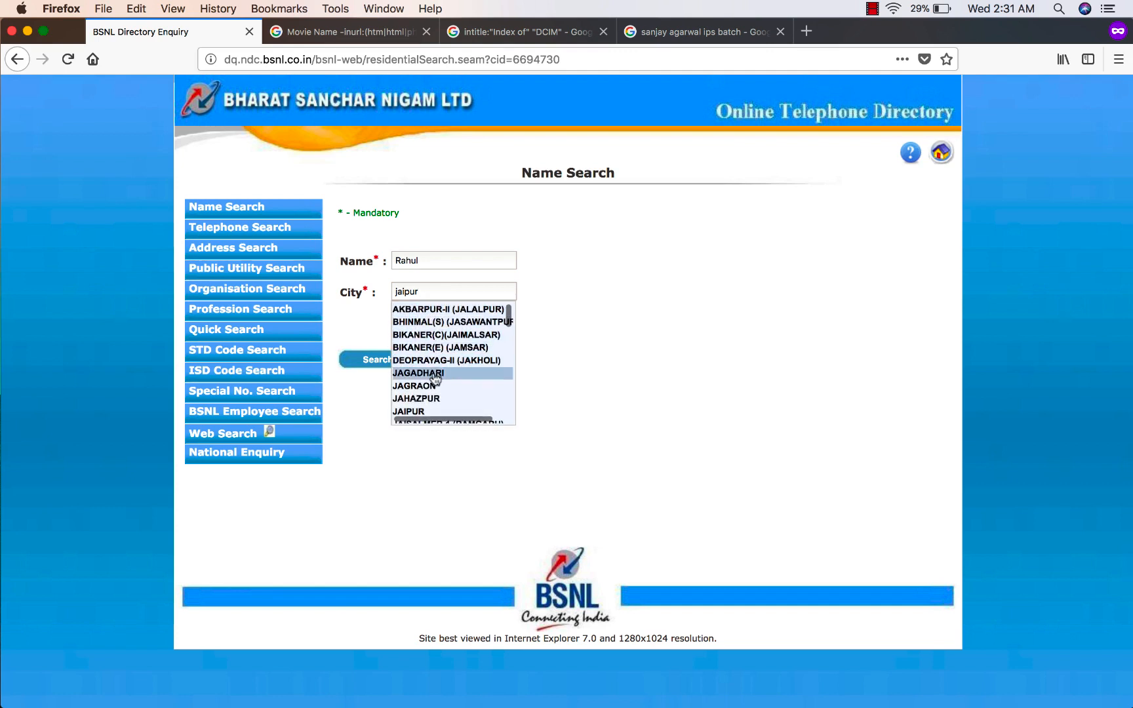
left_click(408, 411)
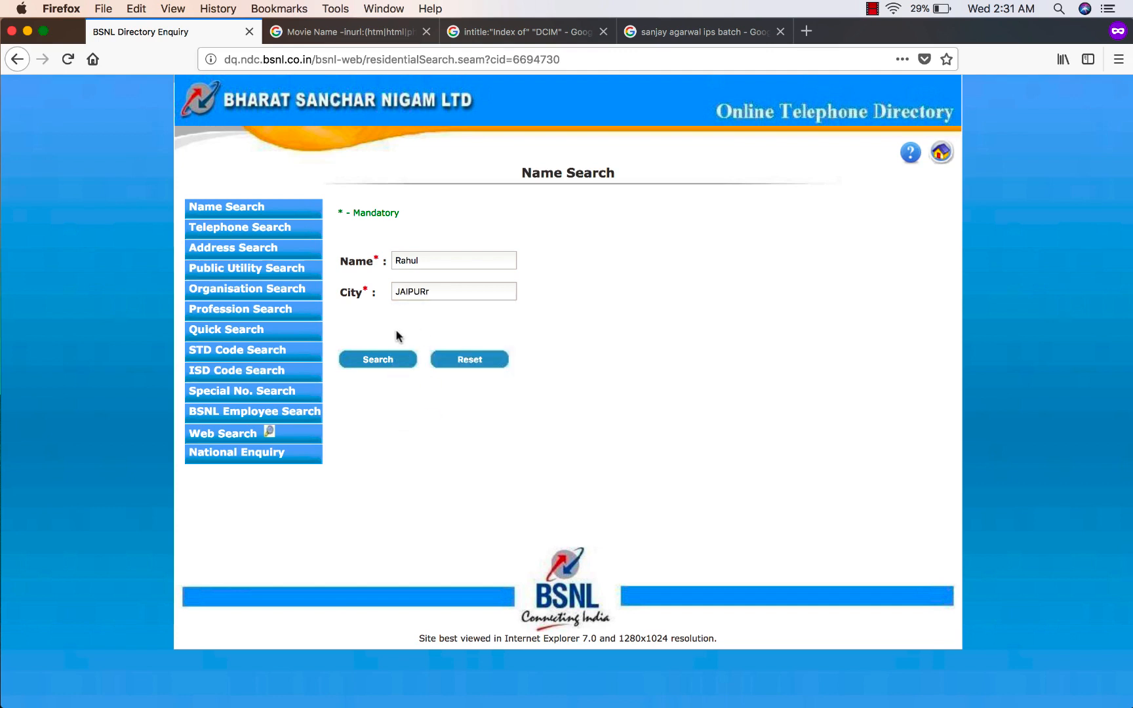
key("Backspace")
type("R")
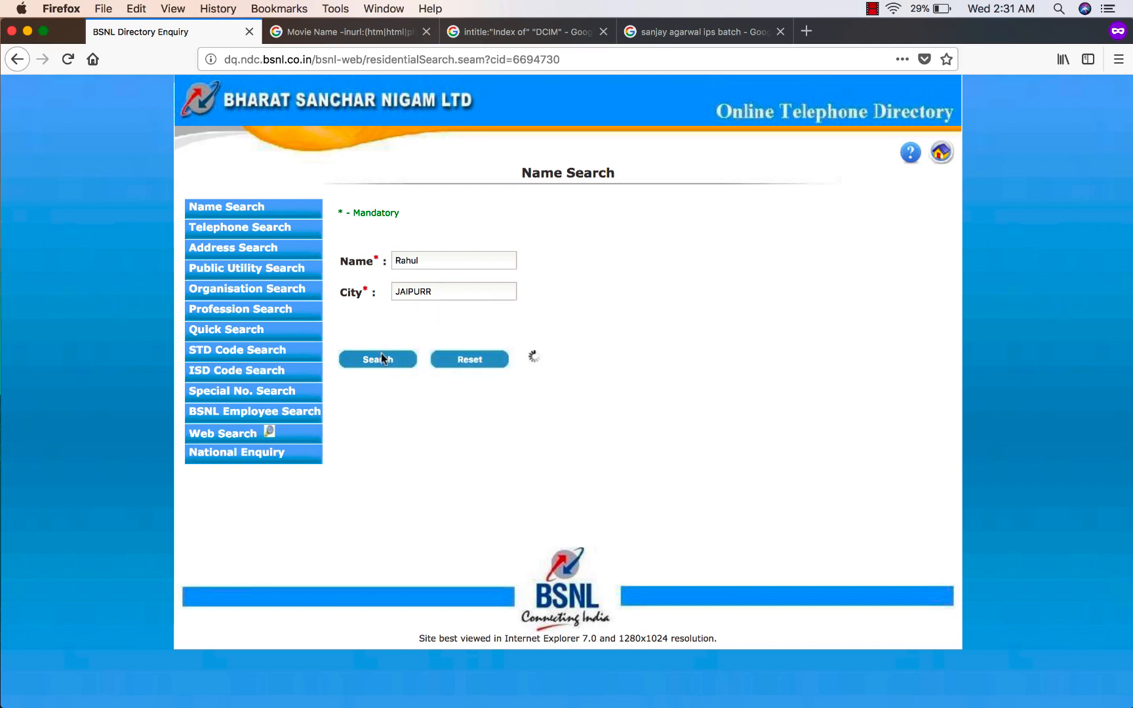
mouse_move(557, 306)
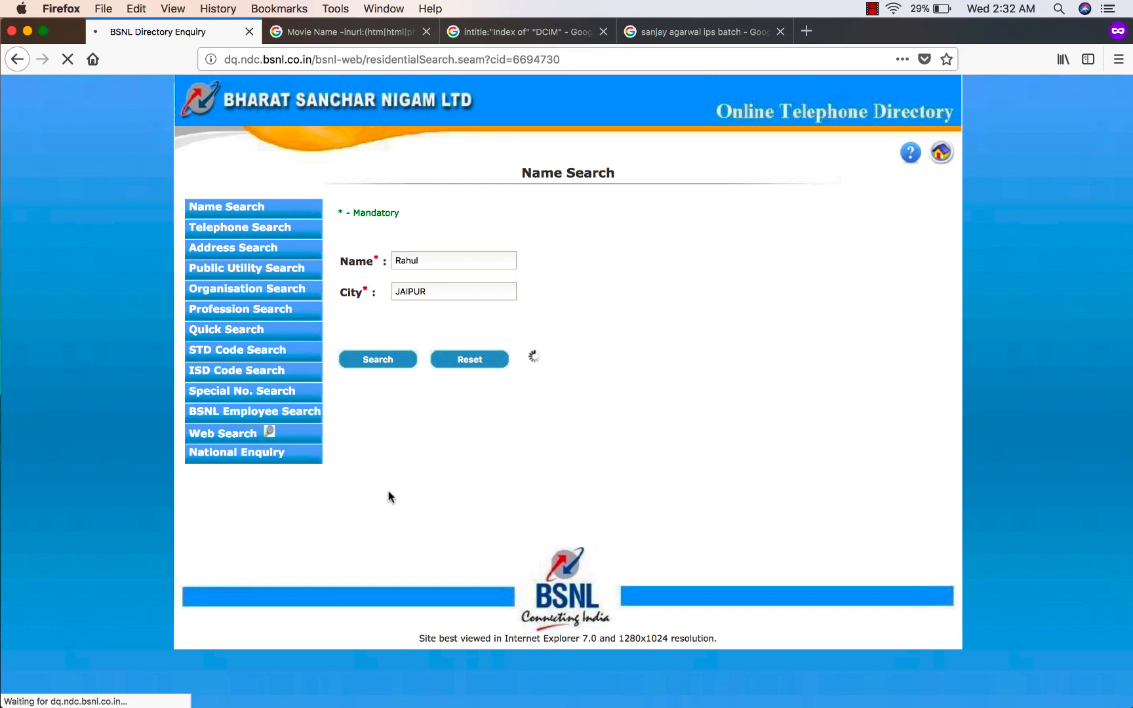
Run the search returning 251 Rahul records in Jaipur and open one subscriber's details
left_click(377, 359)
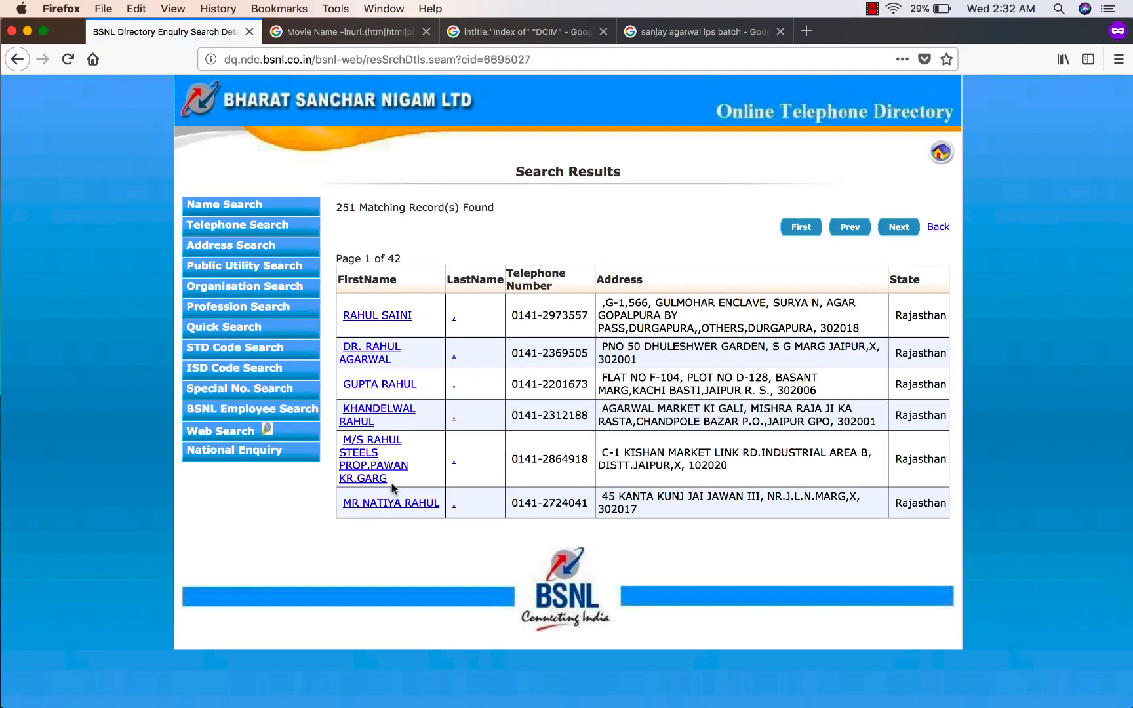
mouse_move(475, 348)
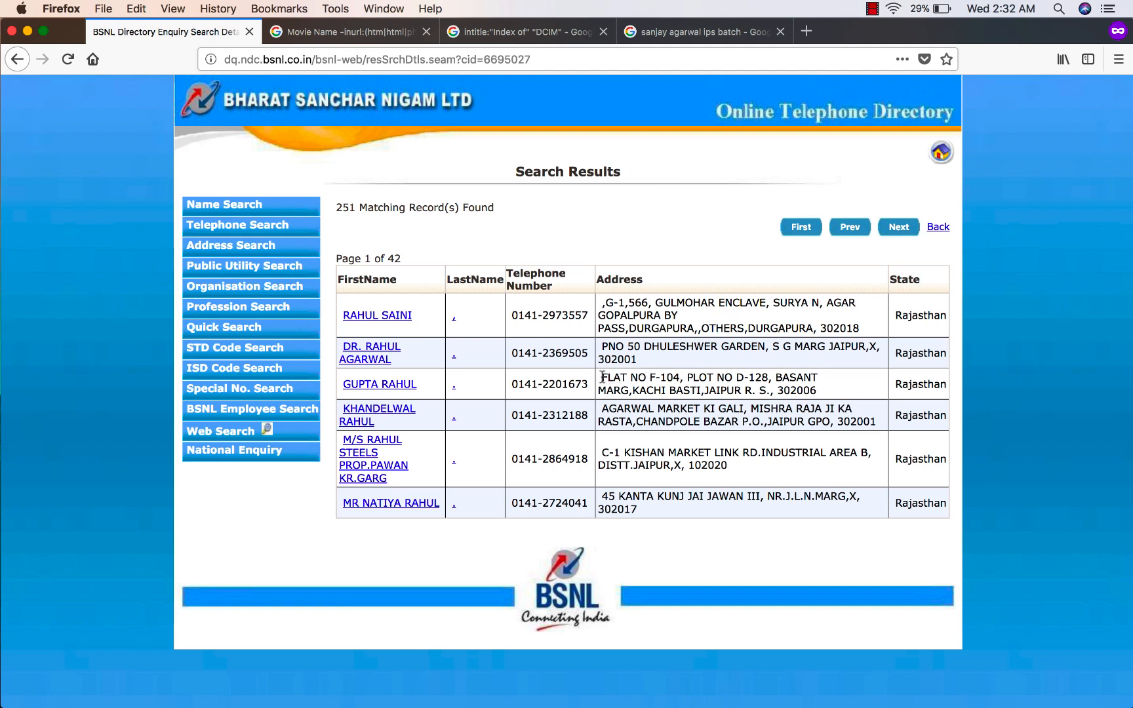
mouse_move(466, 379)
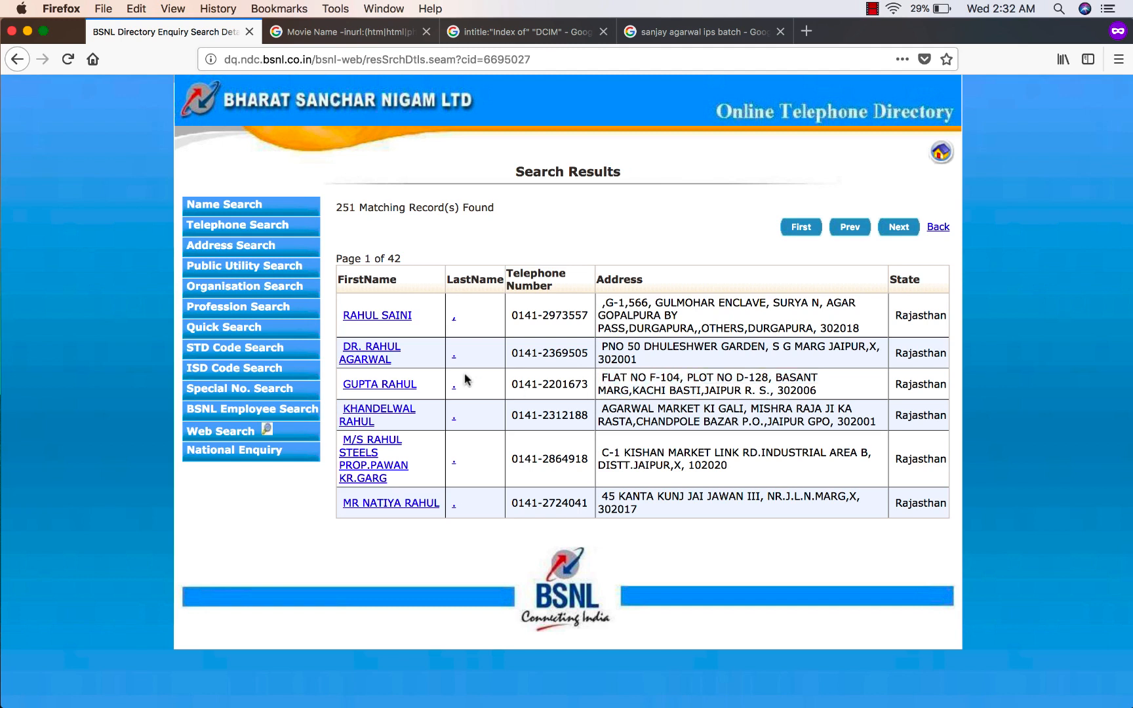
mouse_move(378, 384)
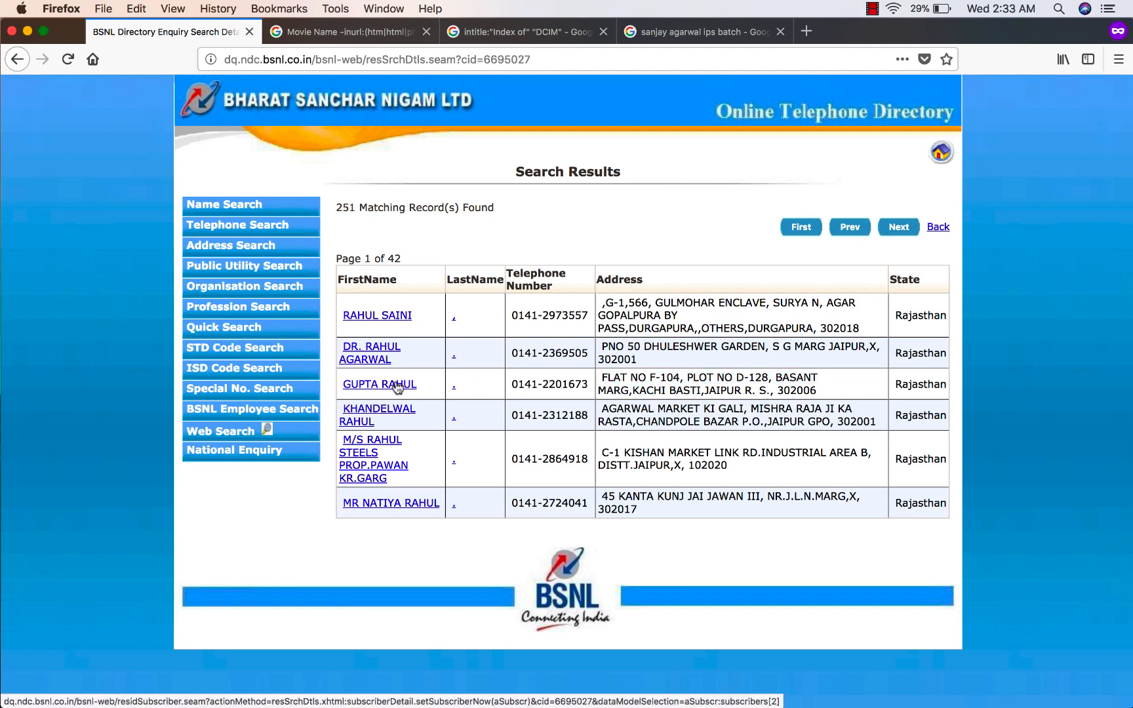
left_click(378, 384)
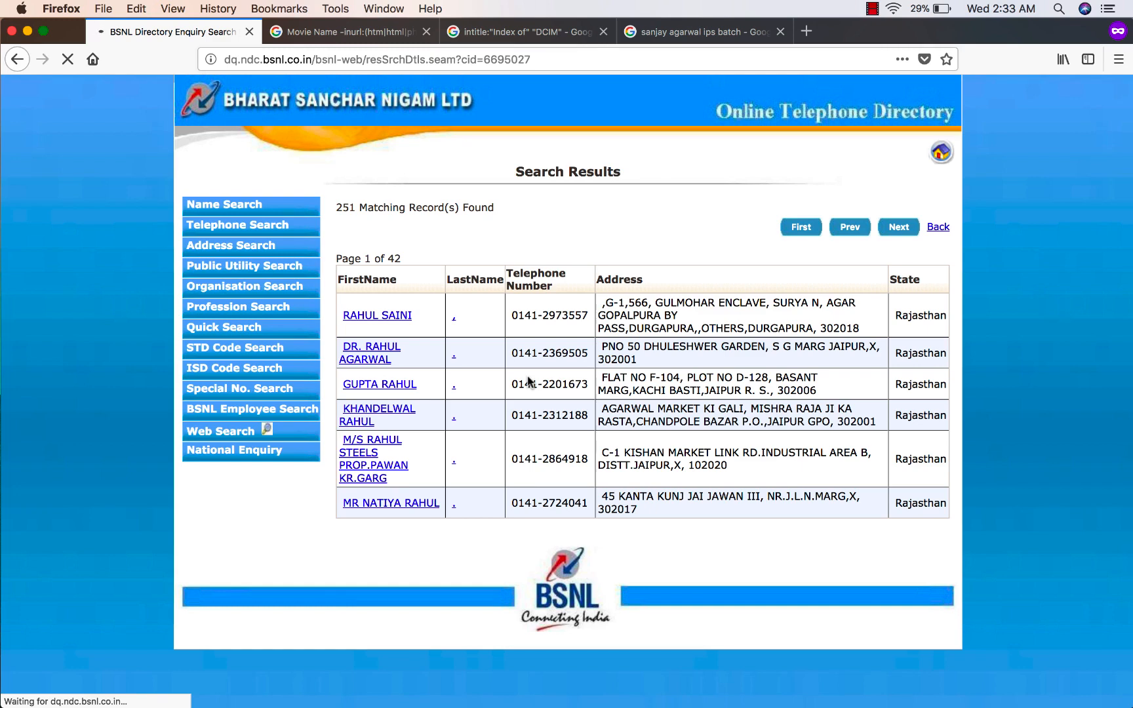
left_click(377, 315)
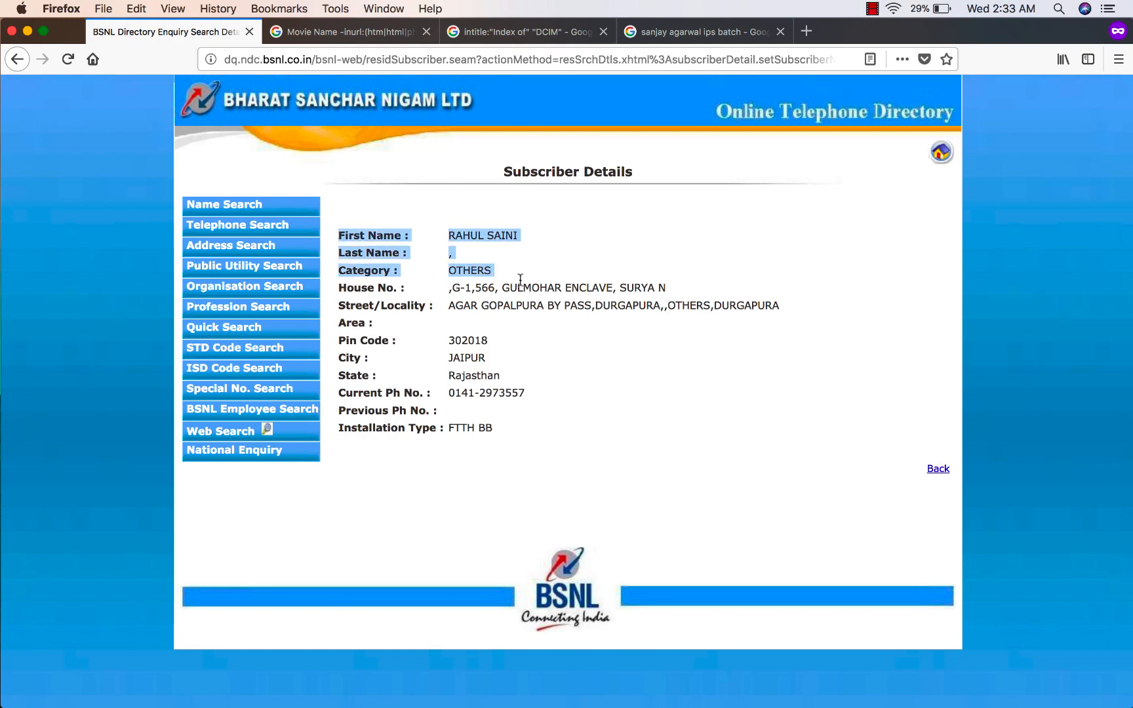
left_click(451, 334)
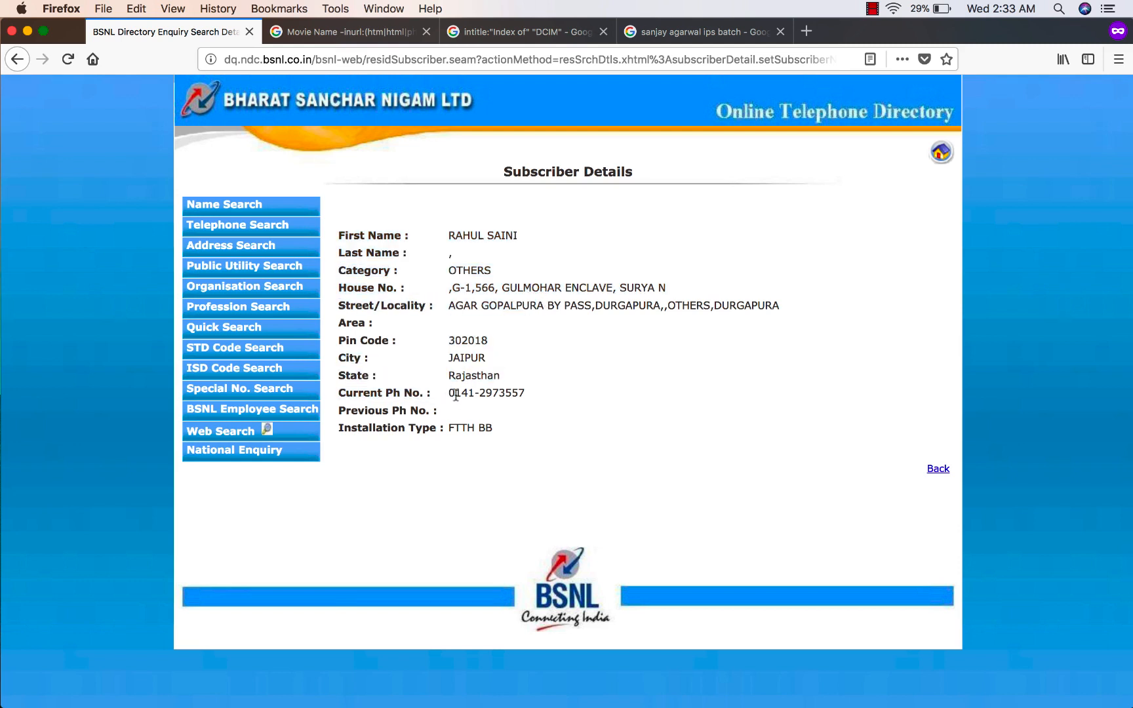
mouse_move(554, 400)
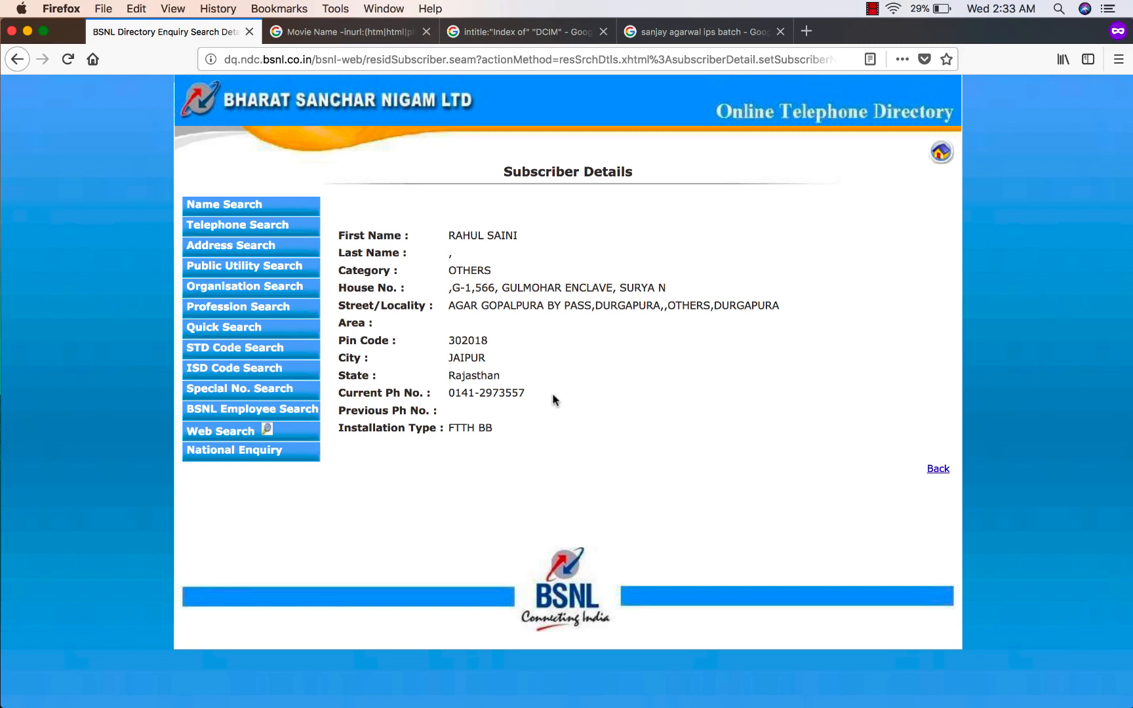